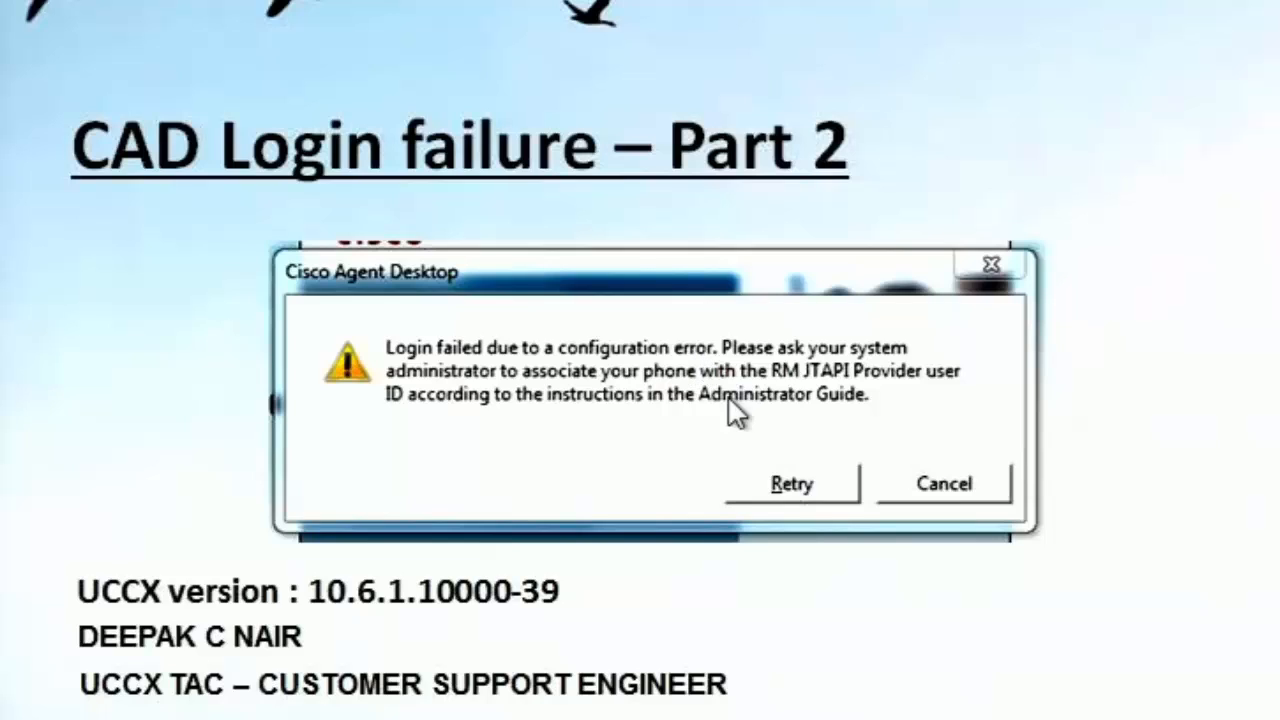
mouse_move(600, 432)
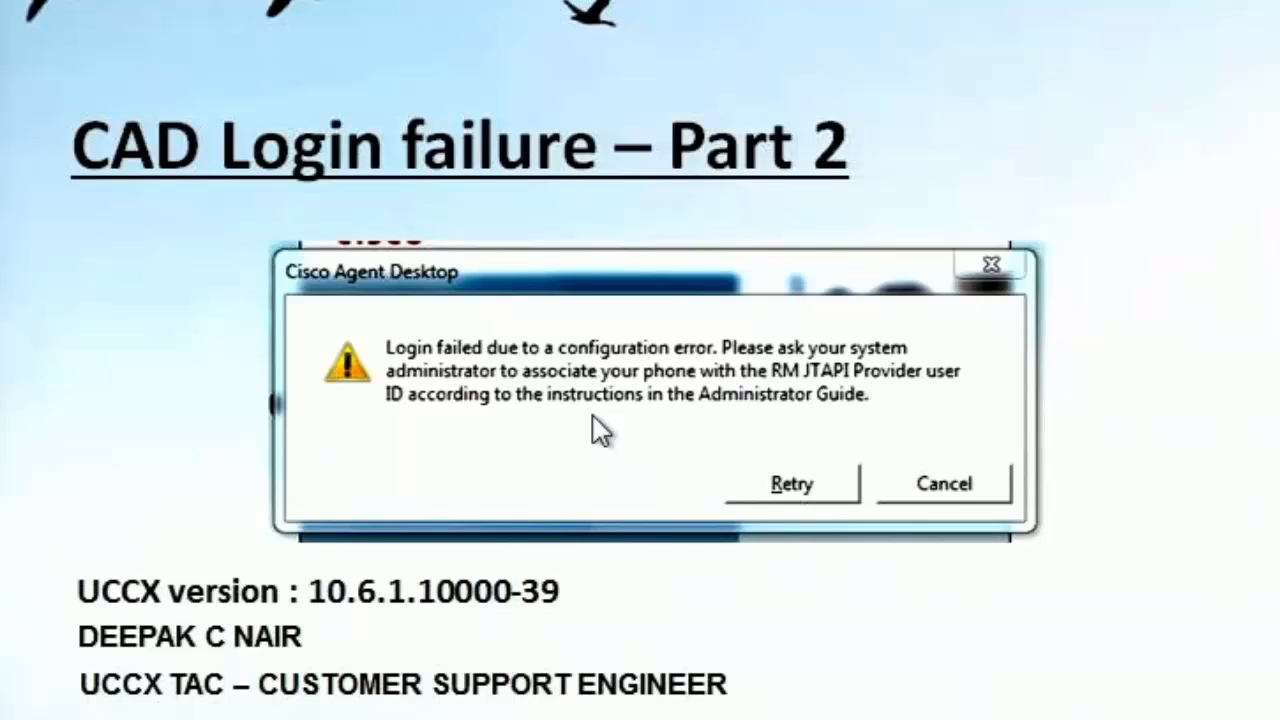
mouse_move(488, 398)
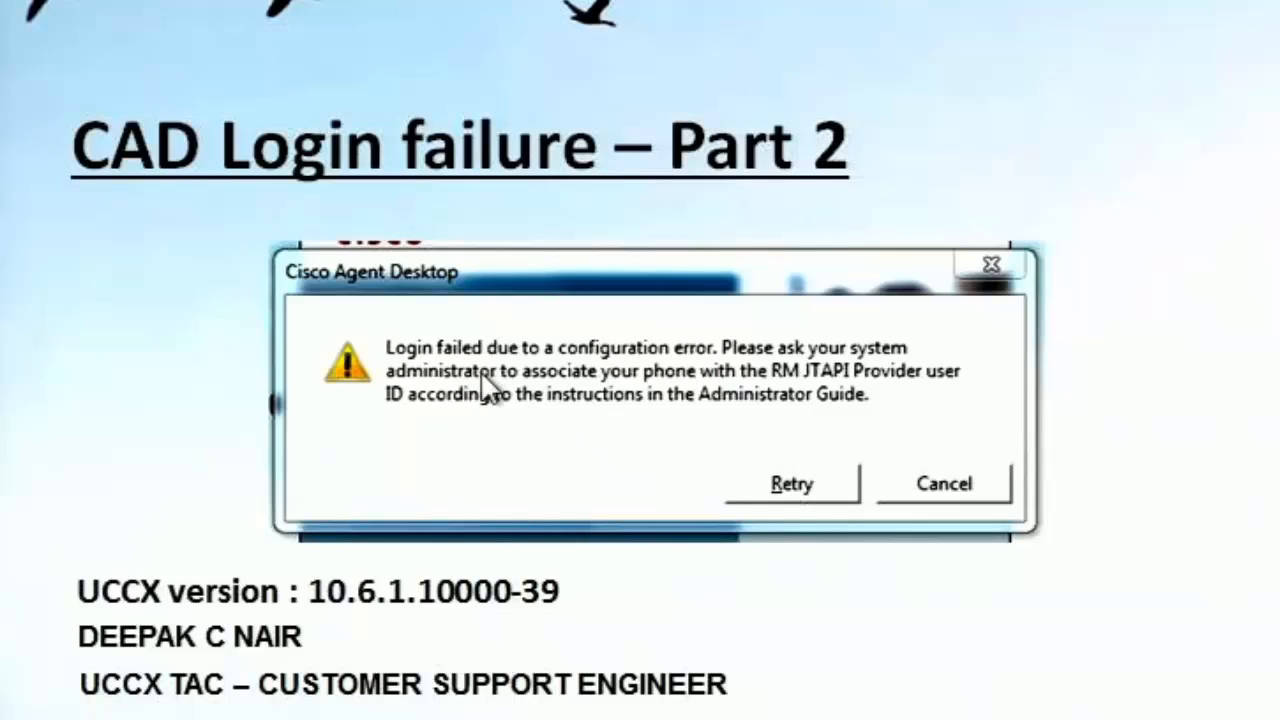
mouse_move(640, 376)
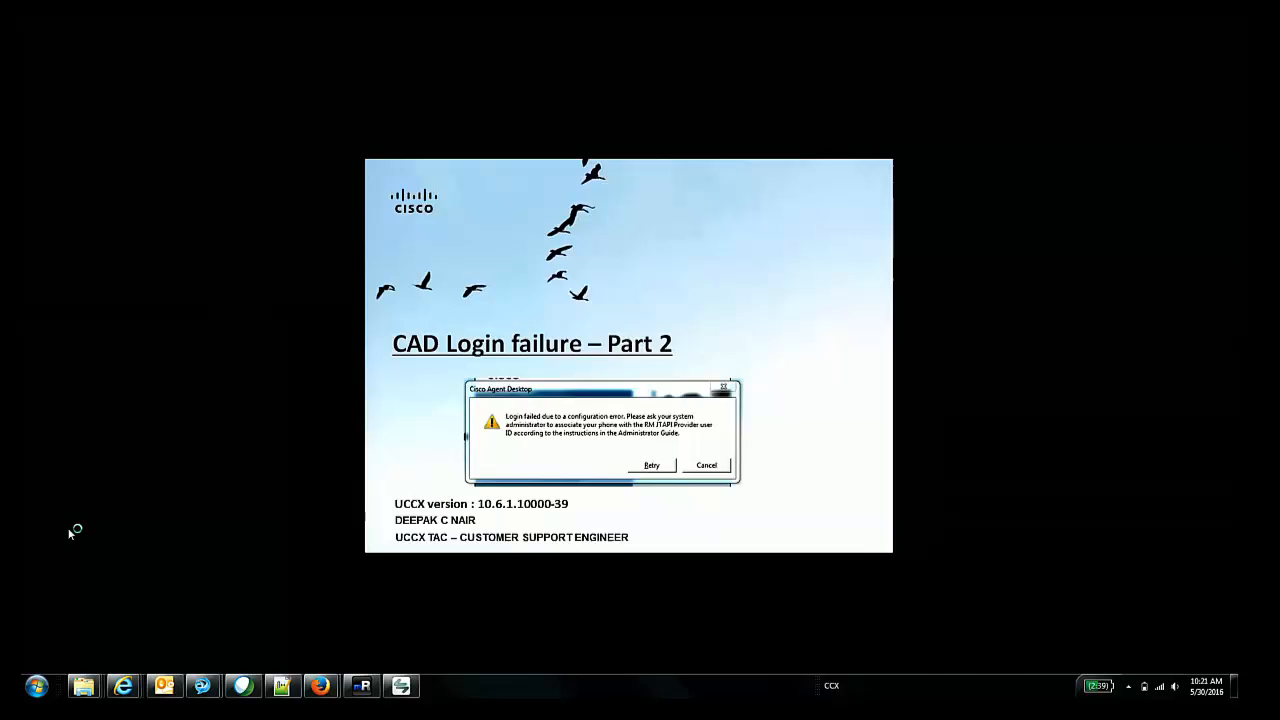
Launch Cisco Agent Desktop and attempt agent login, reproducing the RM JTAPI configuration-error message
left_click(652, 464)
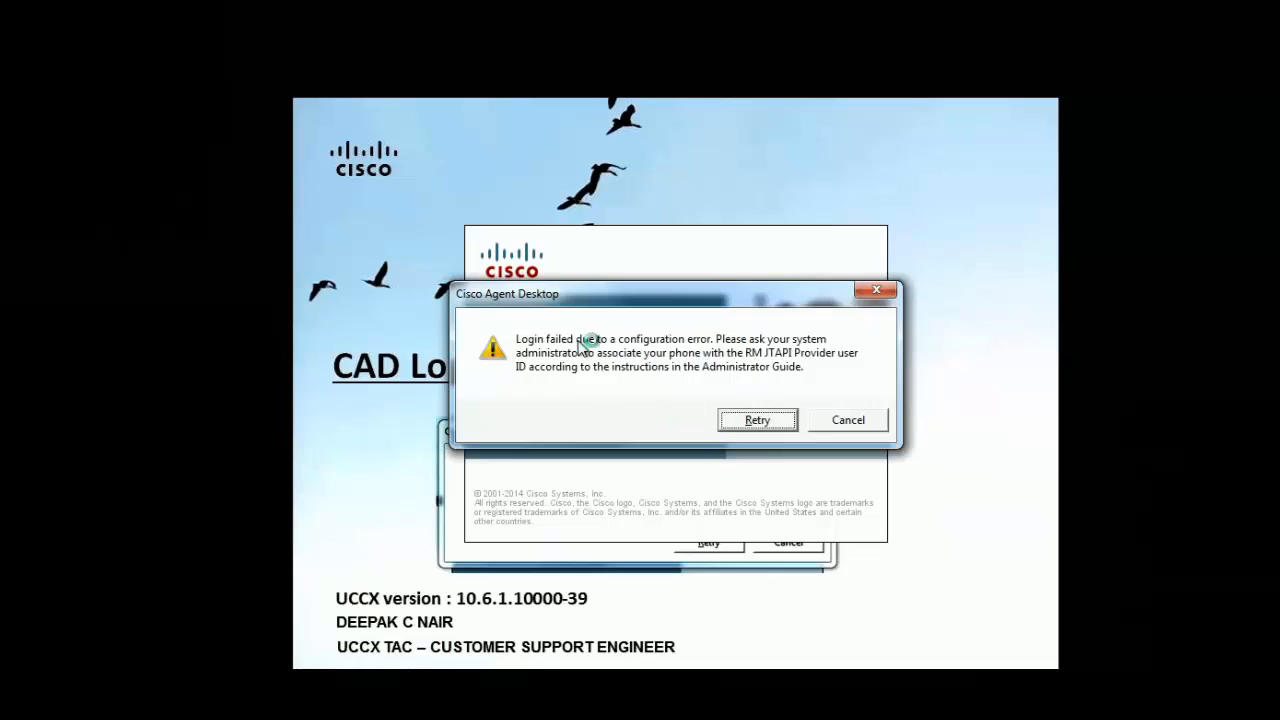
mouse_move(584, 378)
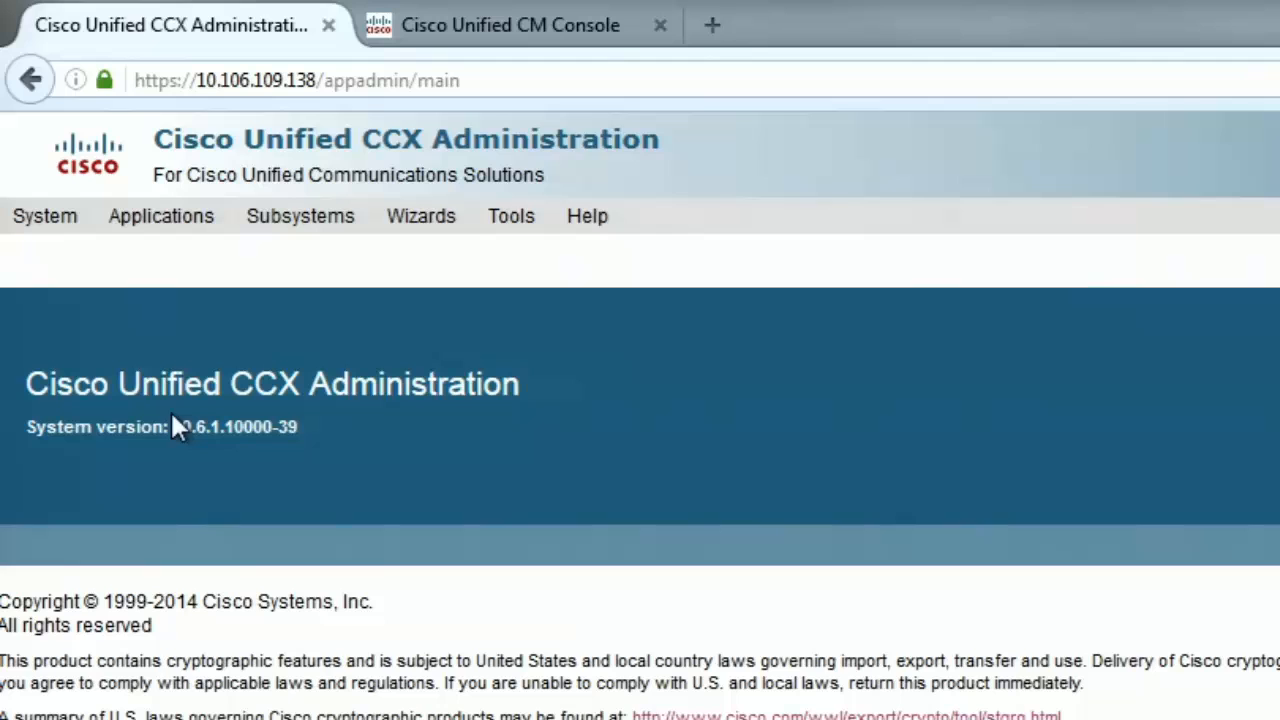
mouse_move(320, 452)
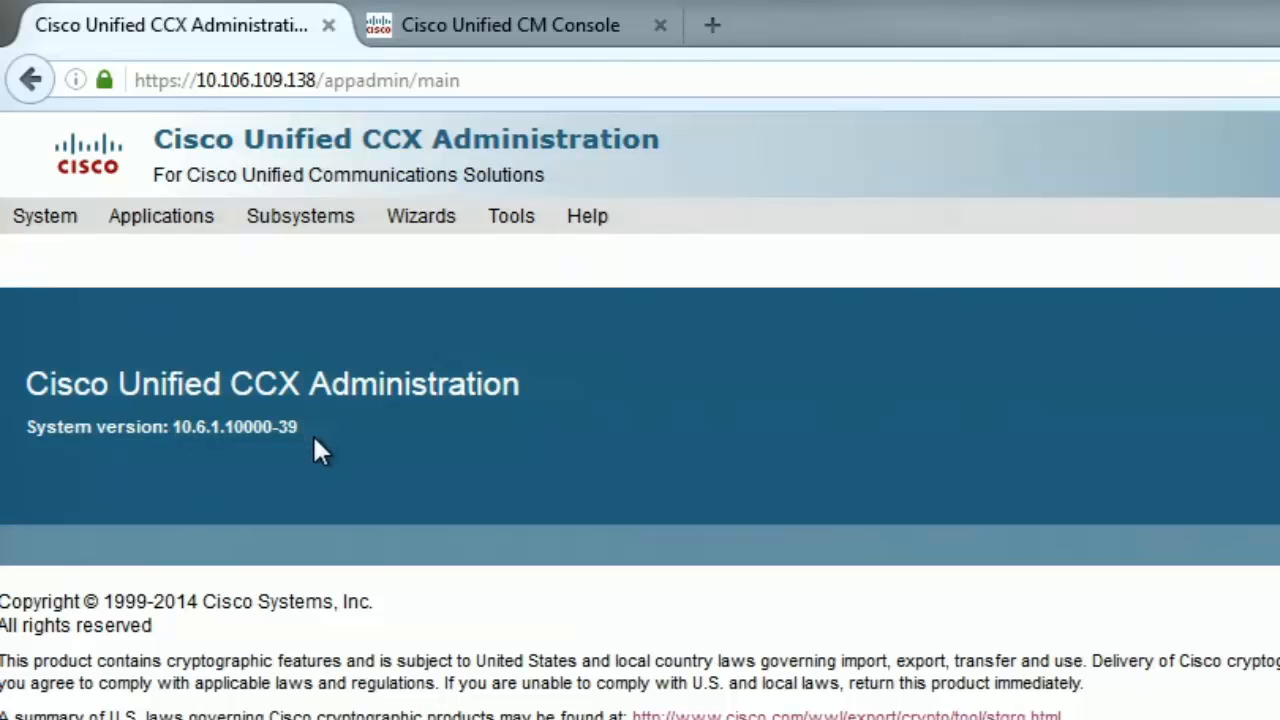
left_click(510, 24)
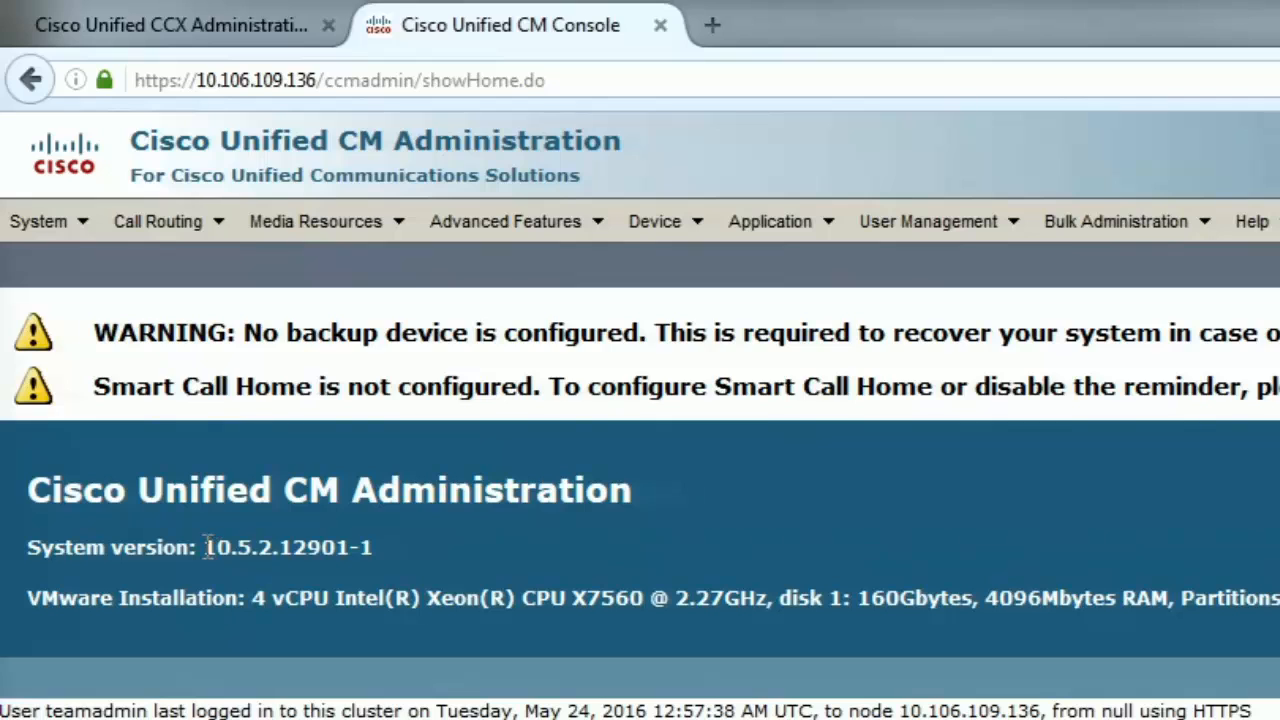
mouse_move(232, 62)
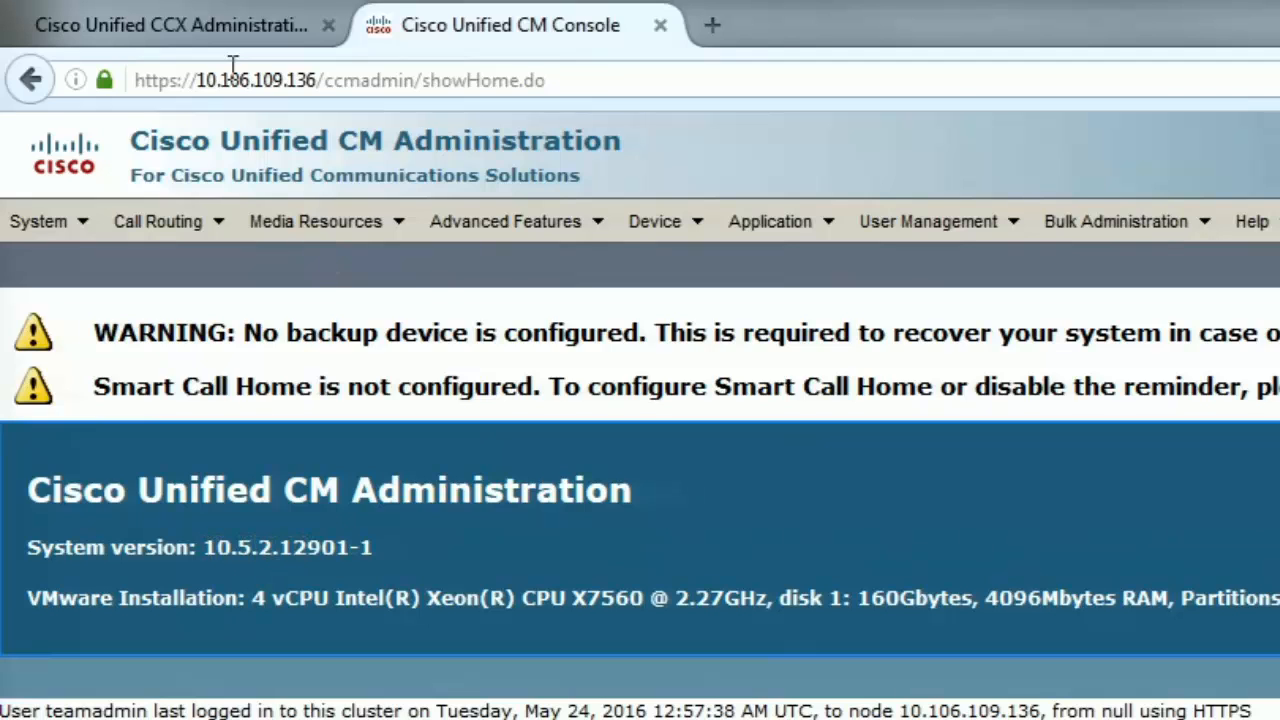
left_click(170, 24)
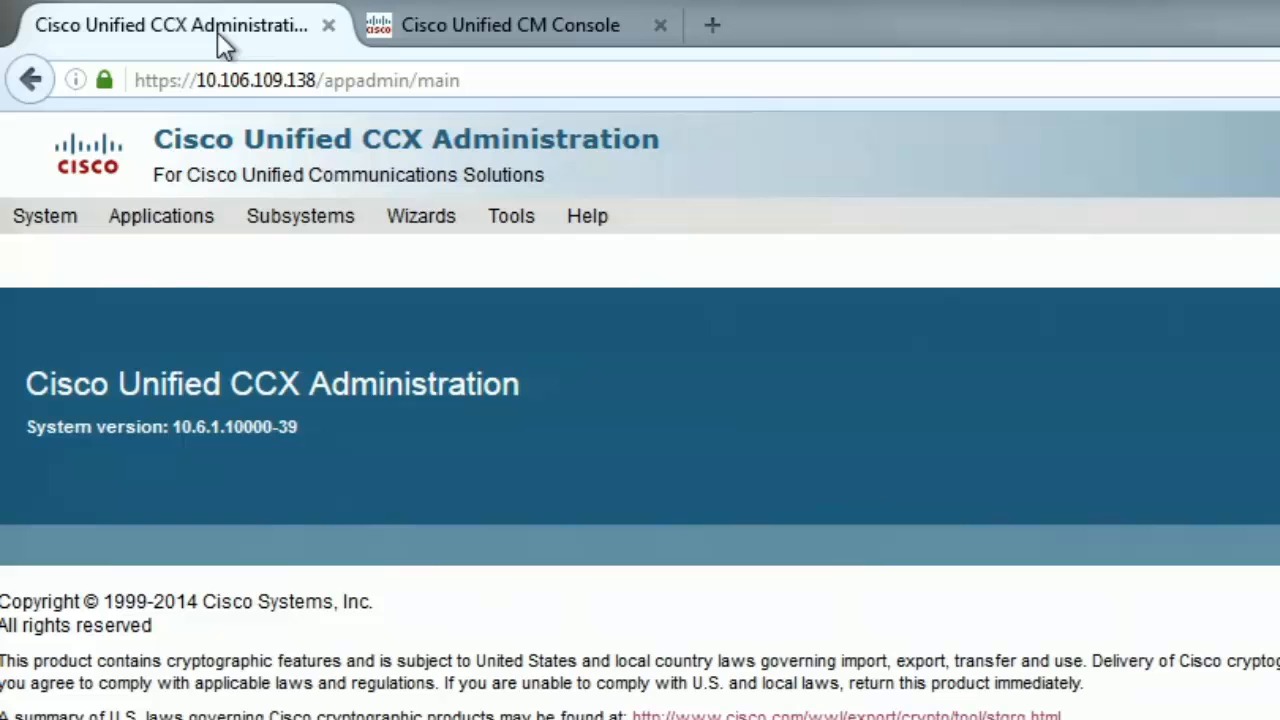
mouse_move(120, 114)
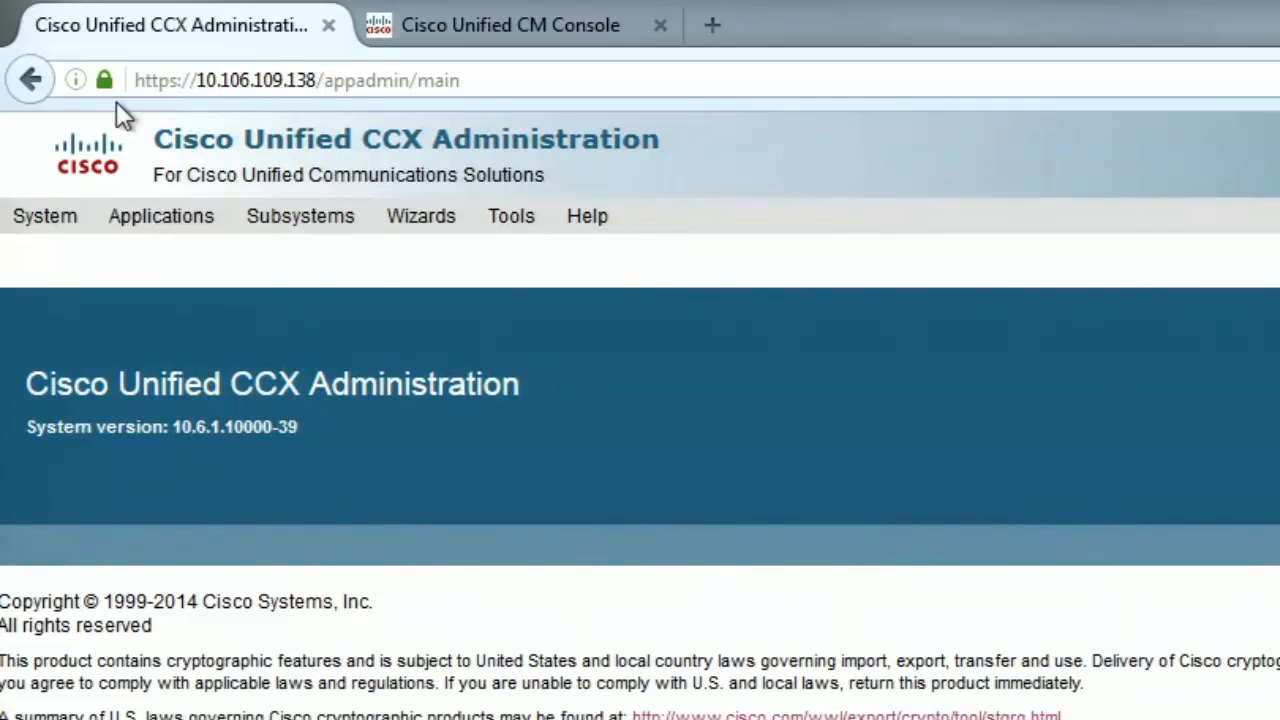
View the Unified CM Configuration page and select the RmCm provider user ID 'rmcm'
left_click(44, 216)
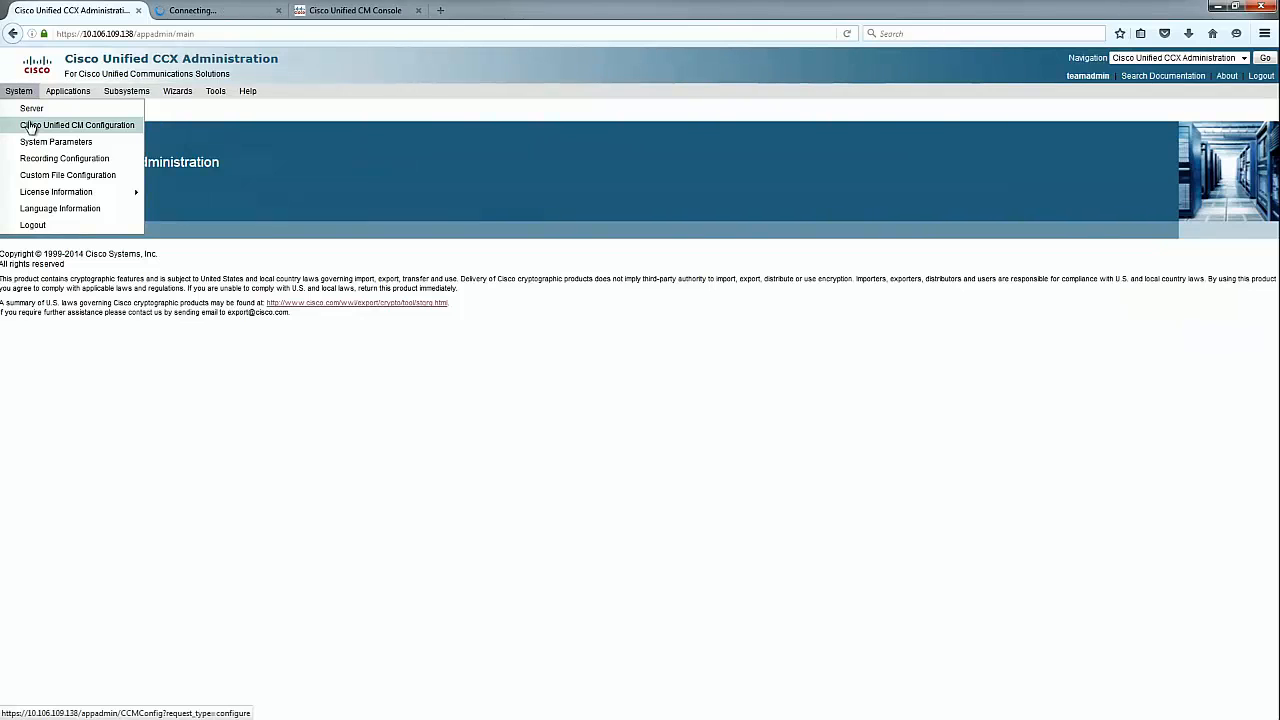
left_click(76, 124)
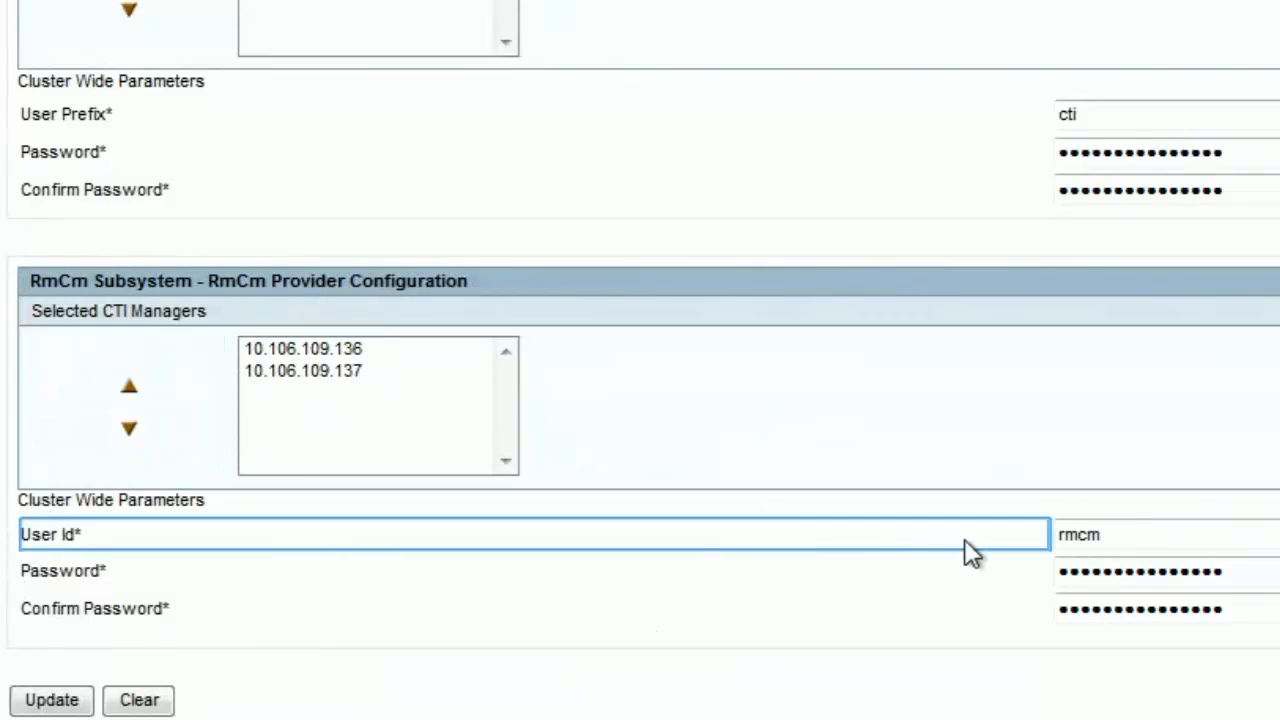
double_click(1080, 536)
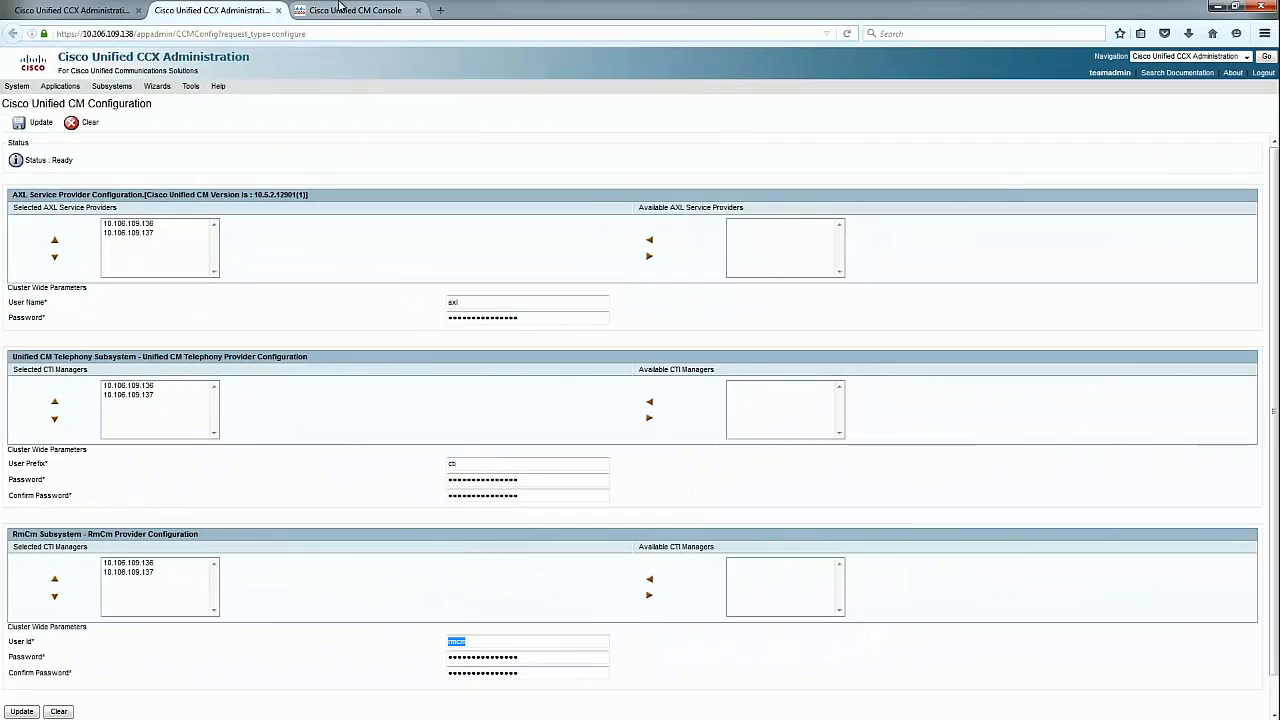
Find application user 'rmcm' in Unified CM Administration and review its controlled devices
left_click(356, 10)
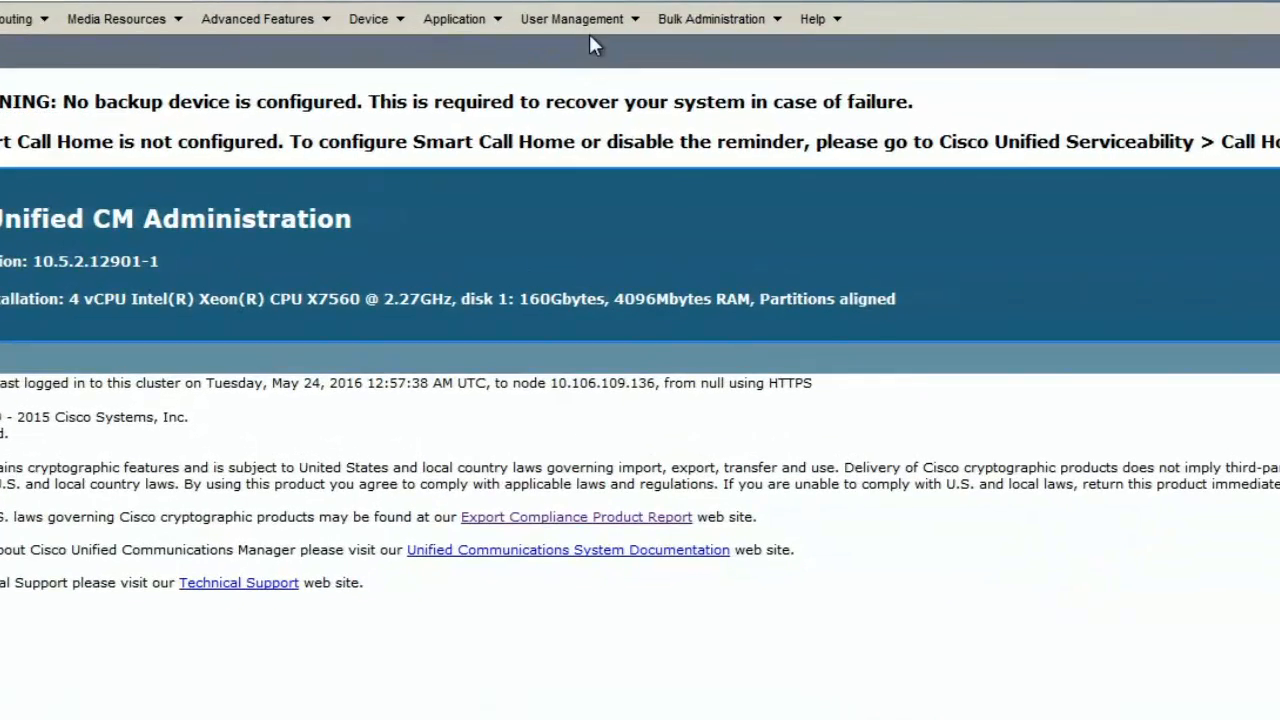
left_click(572, 18)
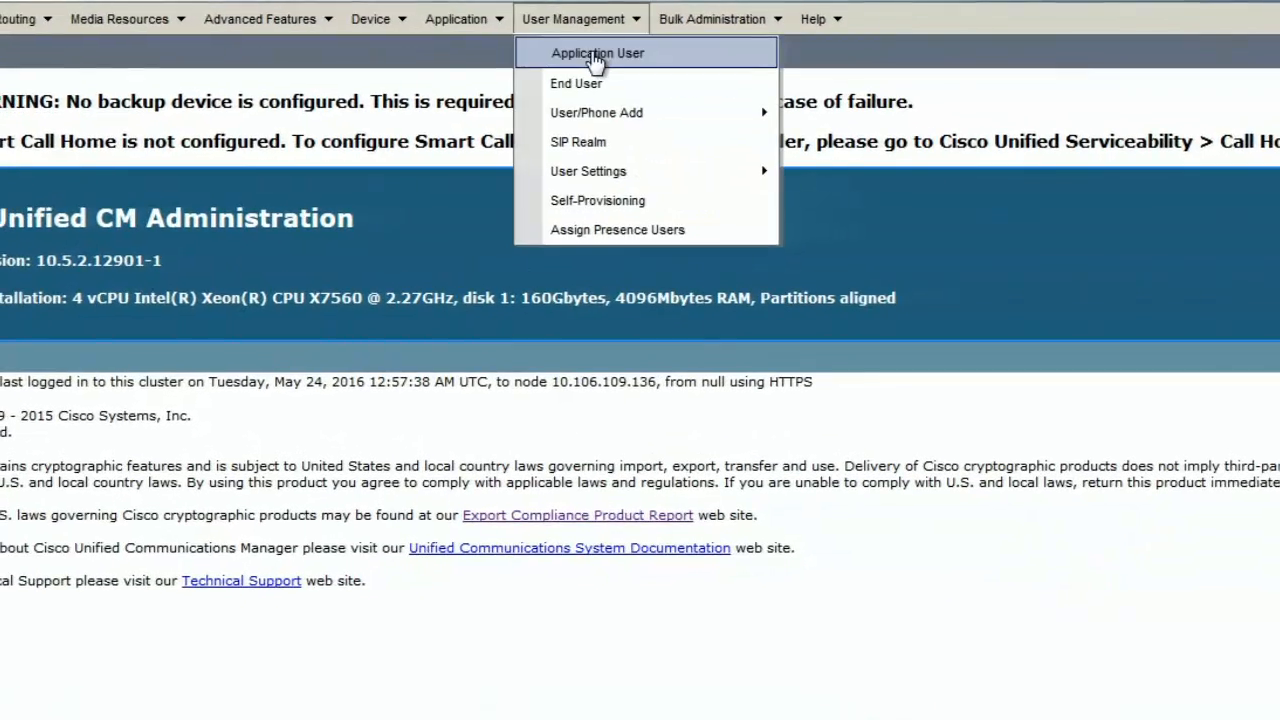
left_click(602, 52)
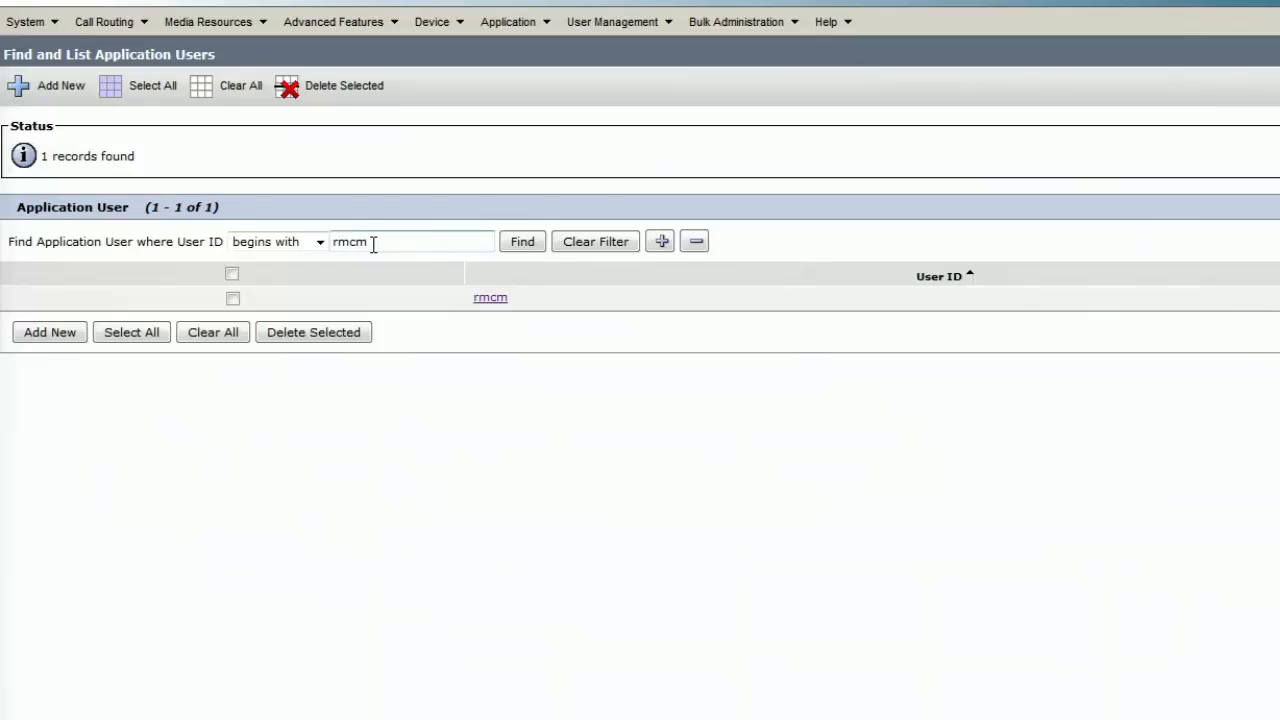
left_click(522, 240)
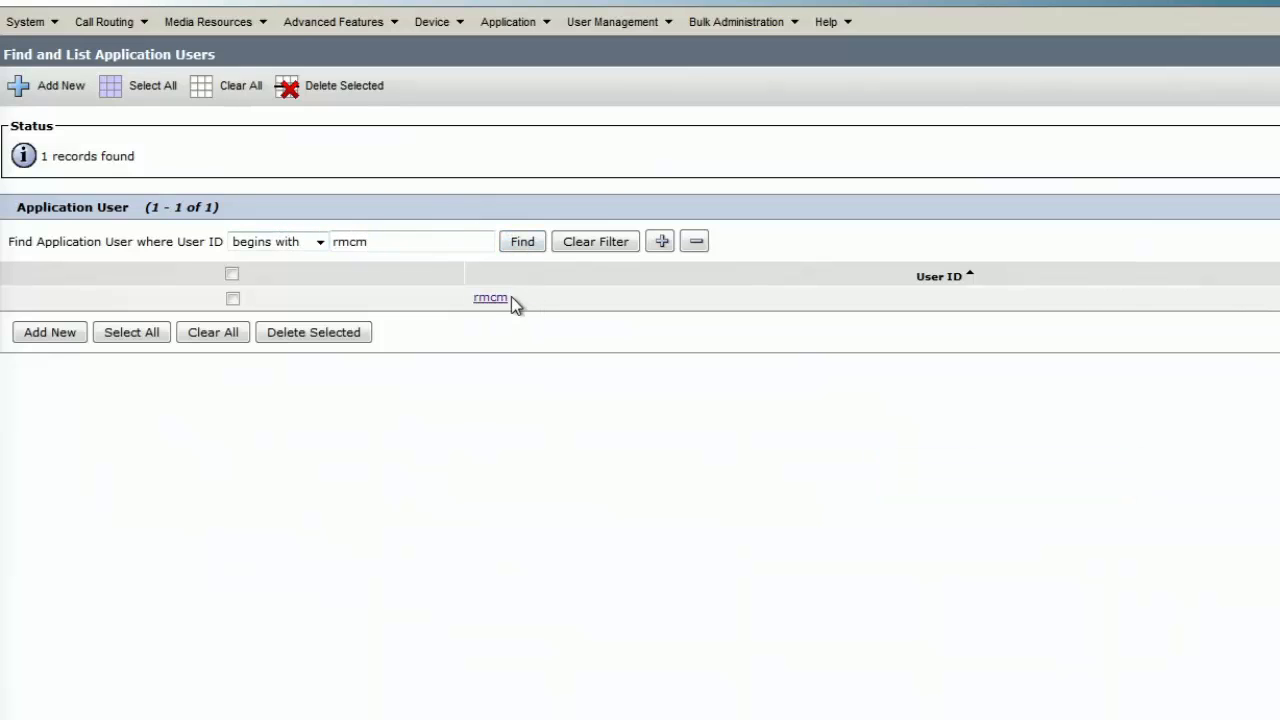
left_click(488, 296)
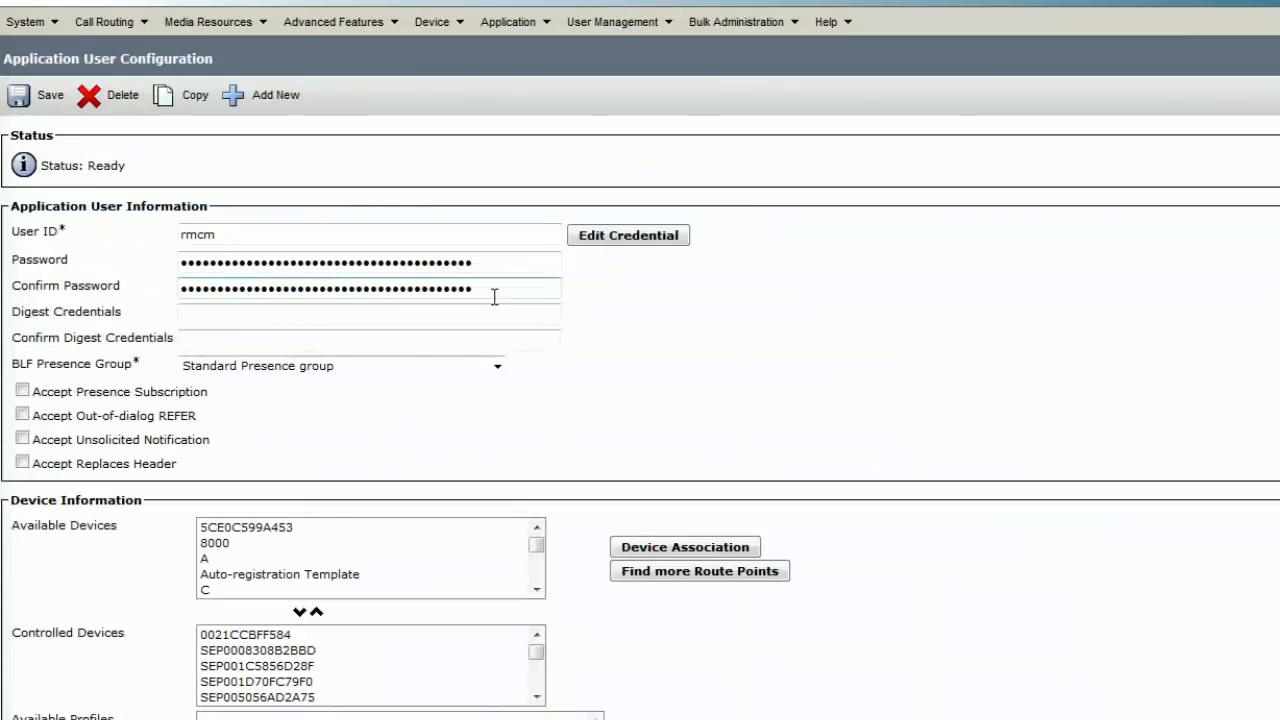
scroll("down", 3)
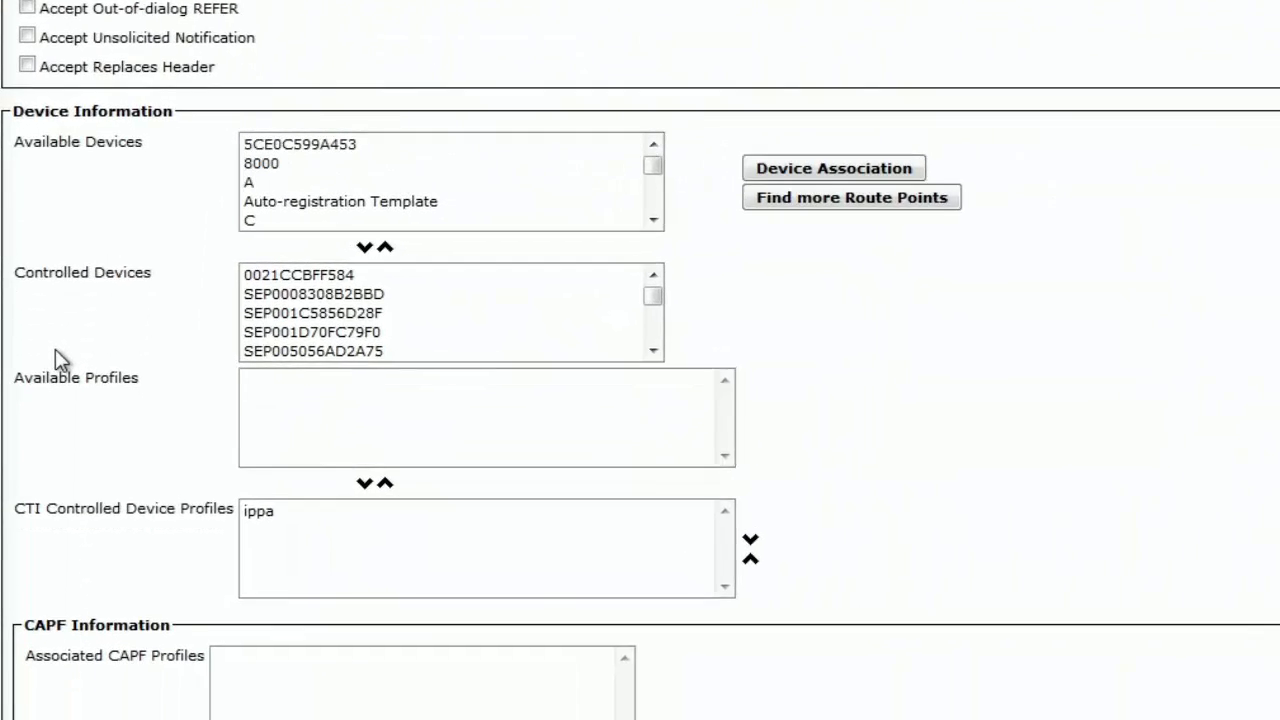
scroll("down", 3)
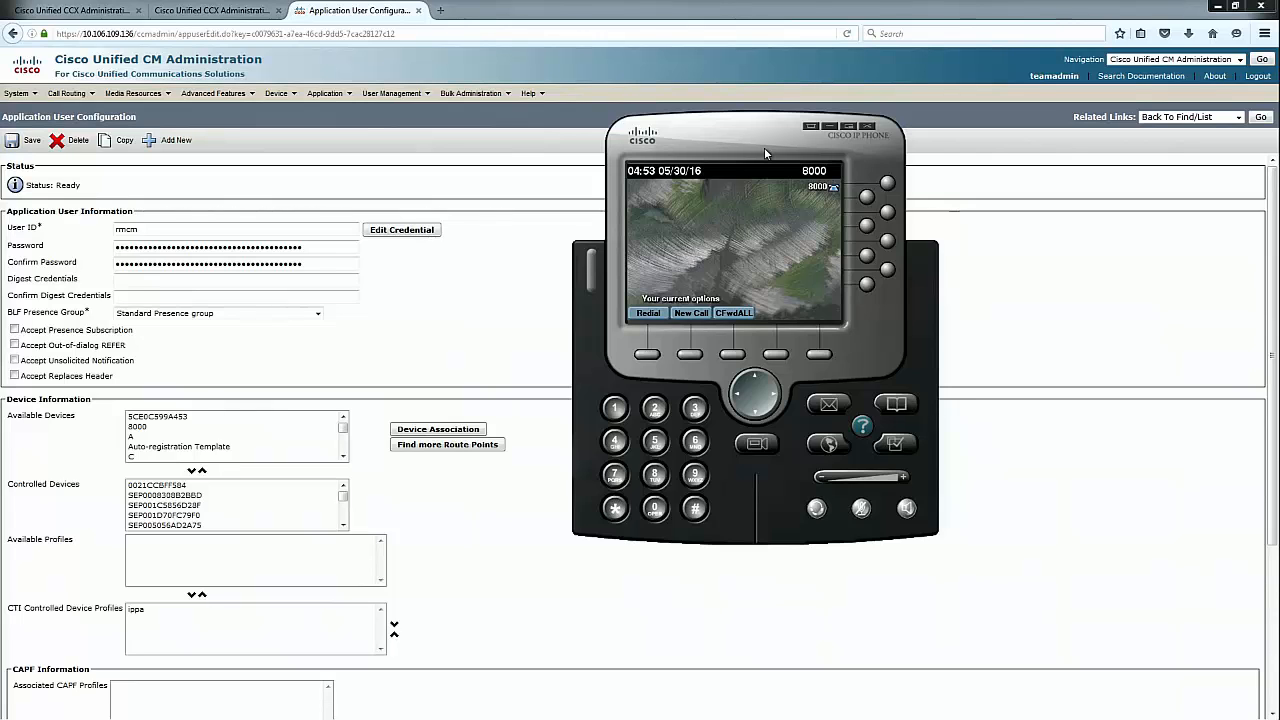
Bring up the IP Communicator preferences and view its Network settings
right_click(780, 504)
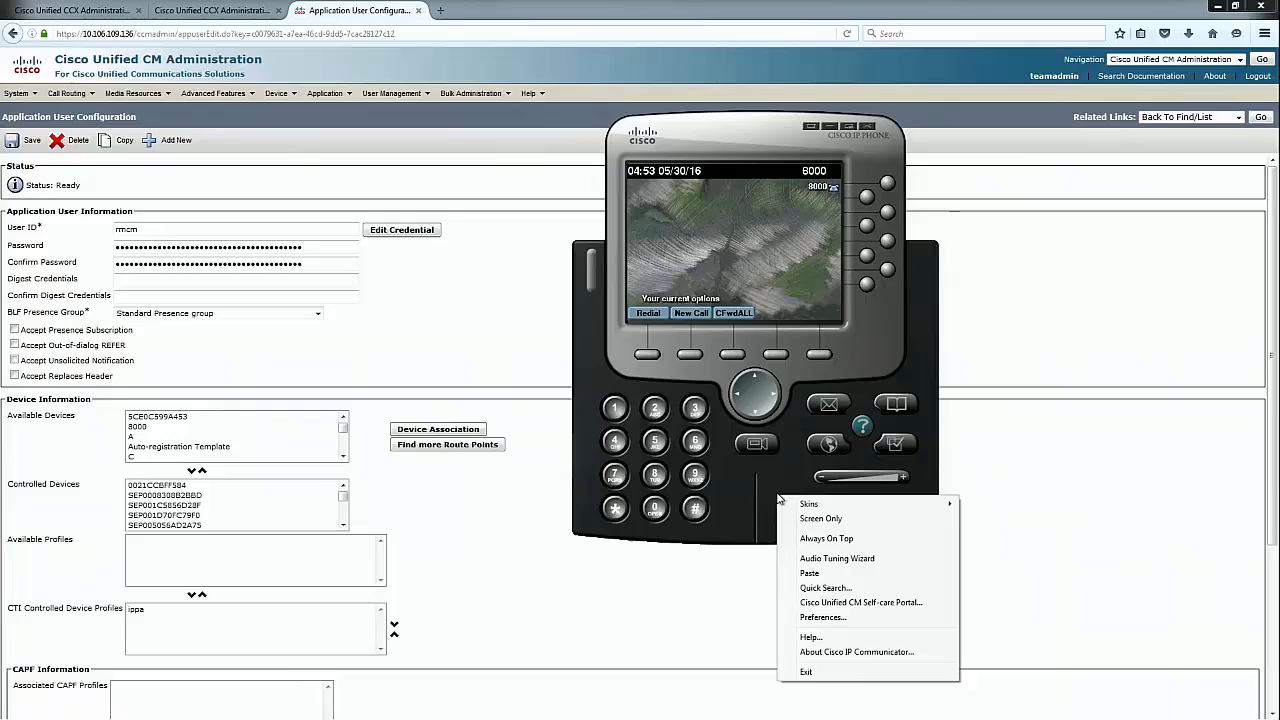
left_click(822, 616)
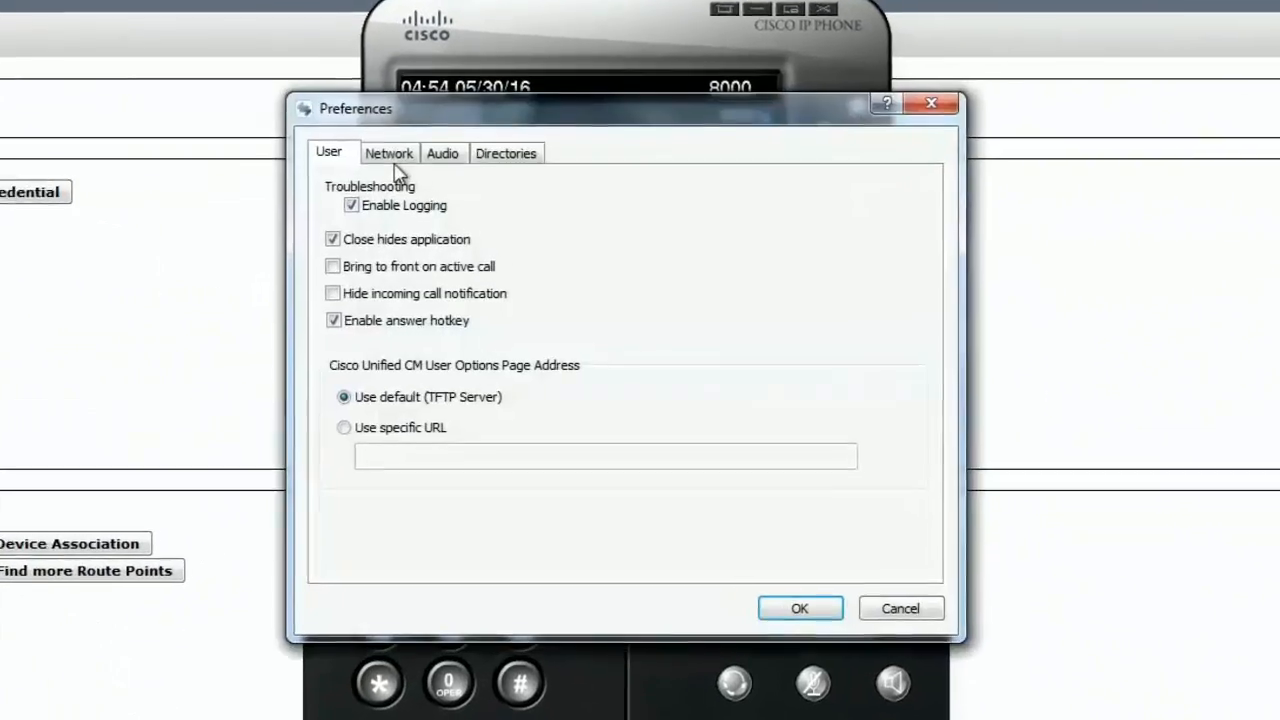
left_click(388, 152)
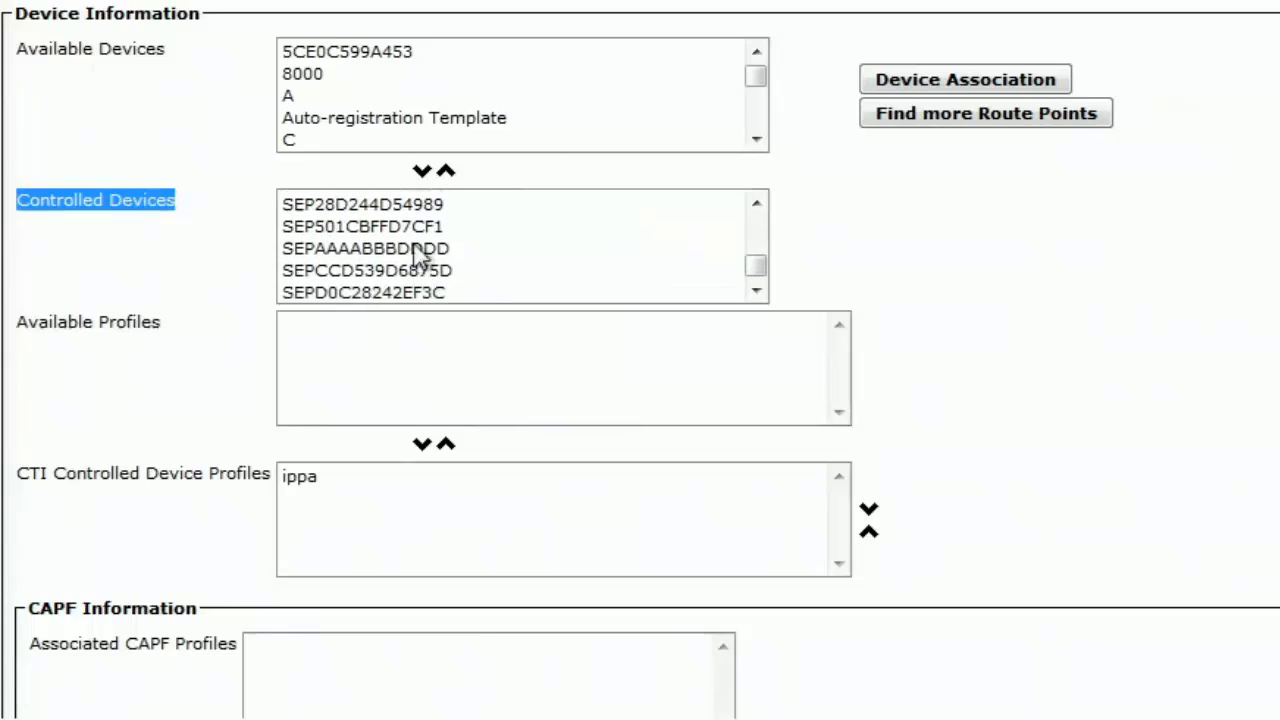
Select phone SEP28D244D54989 in the rmcm user's controlled devices list
left_click(370, 204)
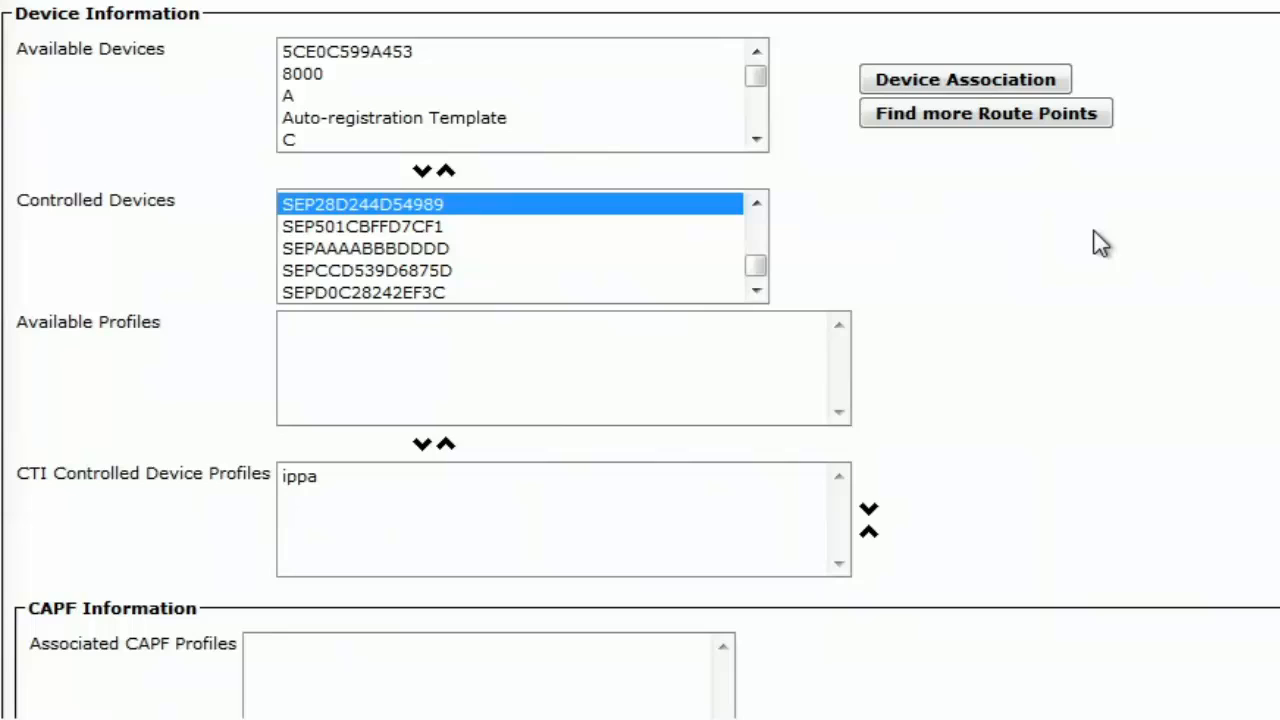
mouse_move(218, 304)
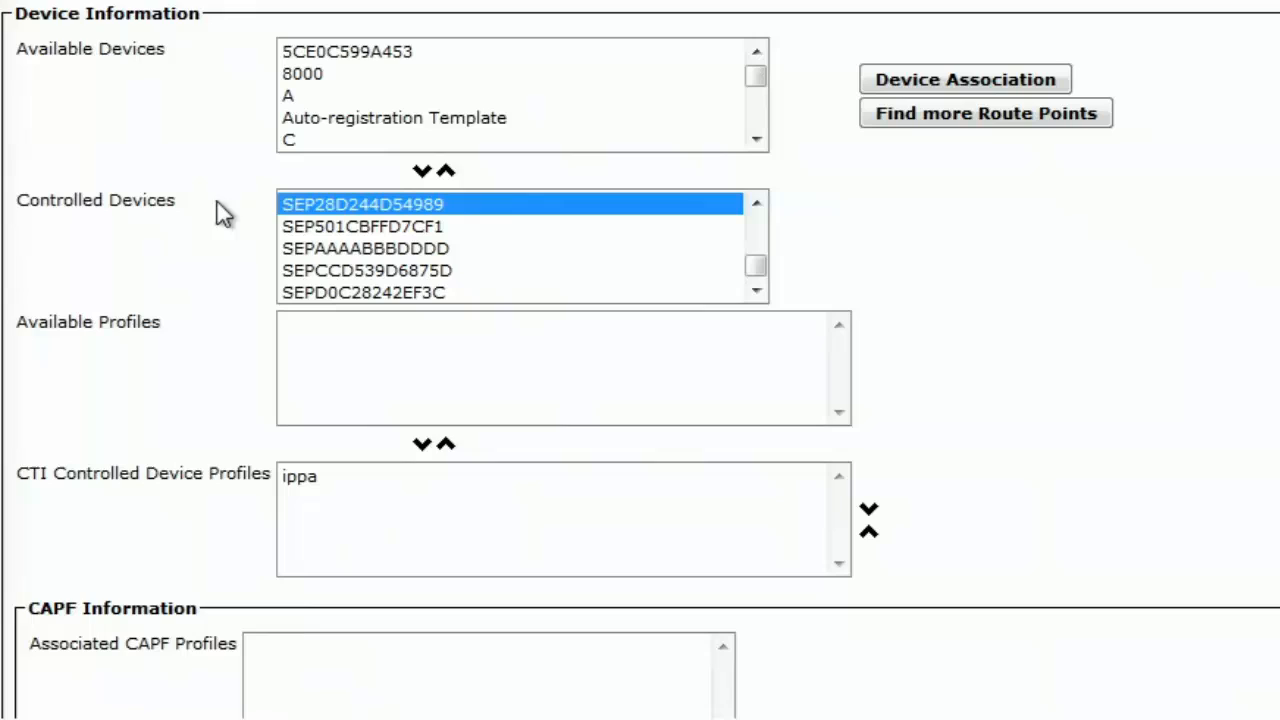
mouse_move(228, 222)
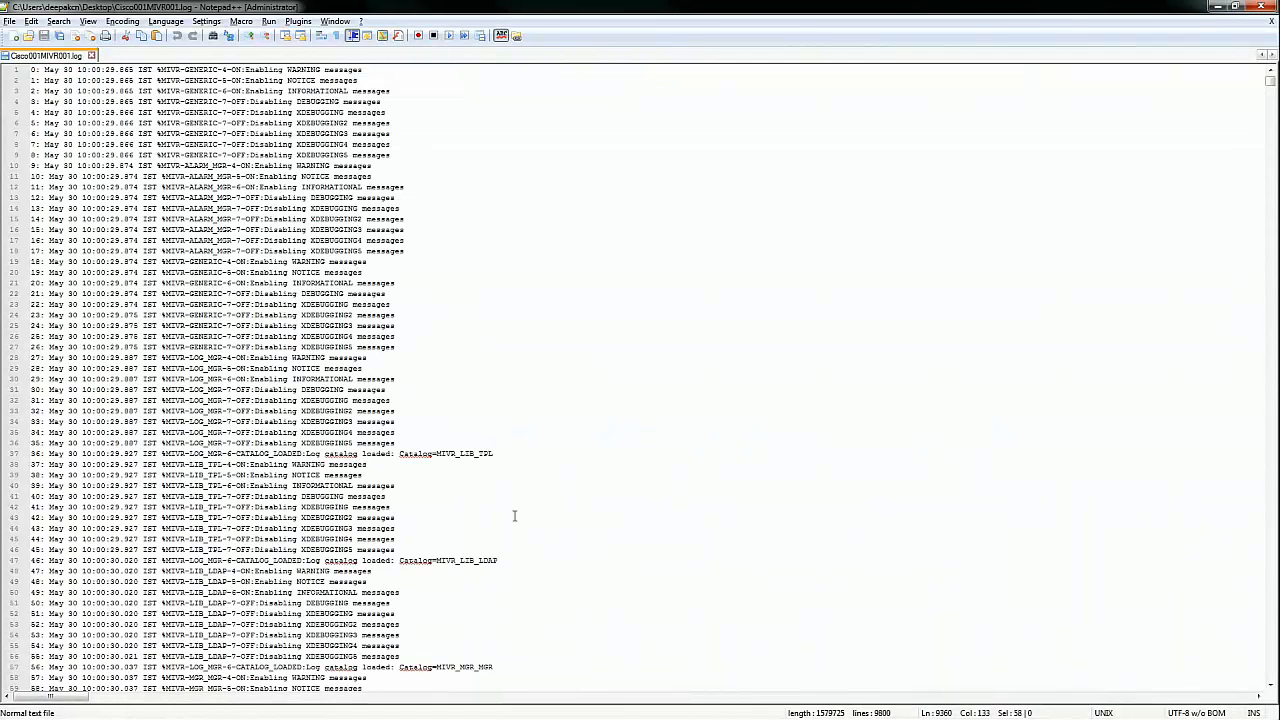
mouse_move(88, 158)
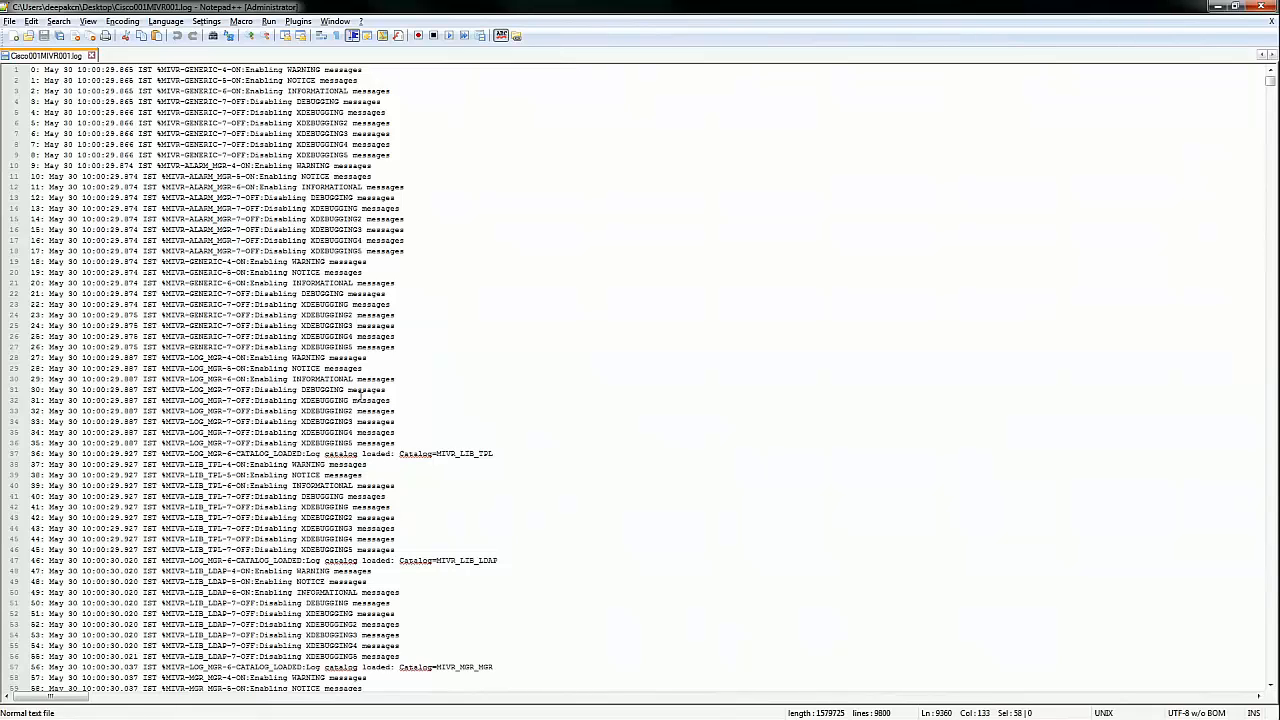
mouse_move(44, 56)
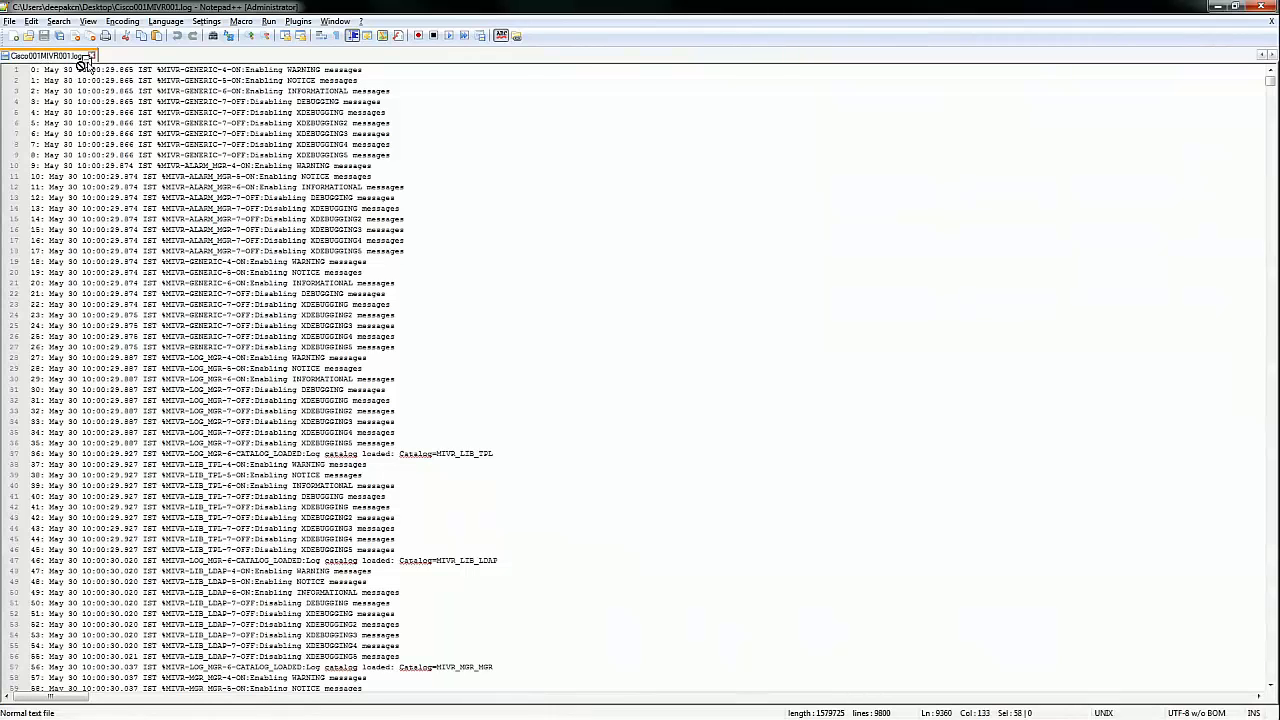
Focus the CAD agent log file in Notepad++ for review
left_click(592, 218)
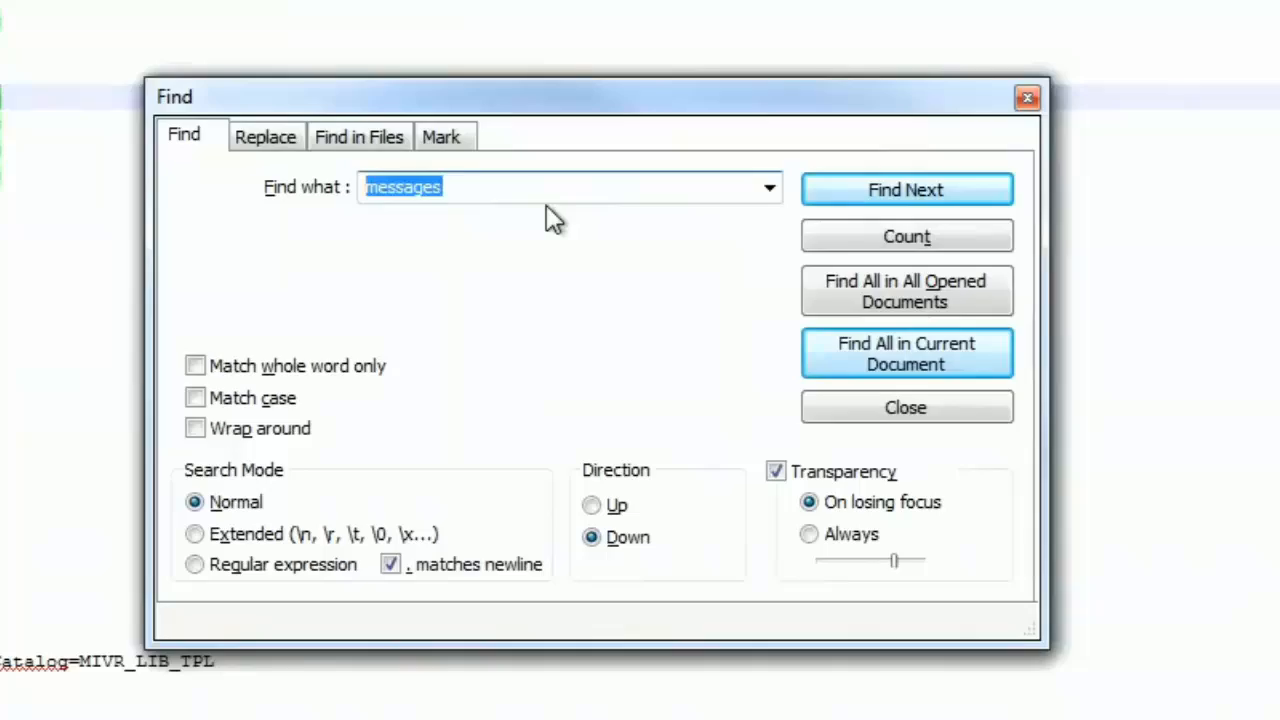
Find all occurrences of 'LOGIN' in the current log document
type("LOGIN")
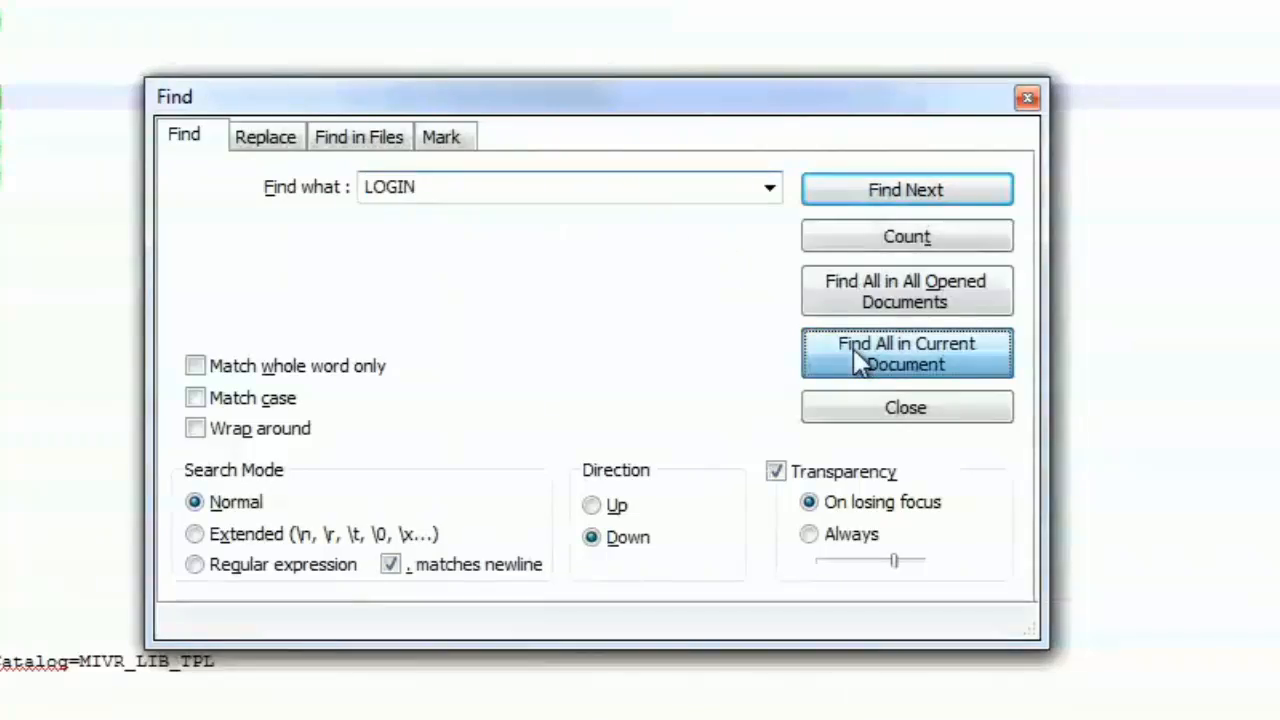
left_click(908, 352)
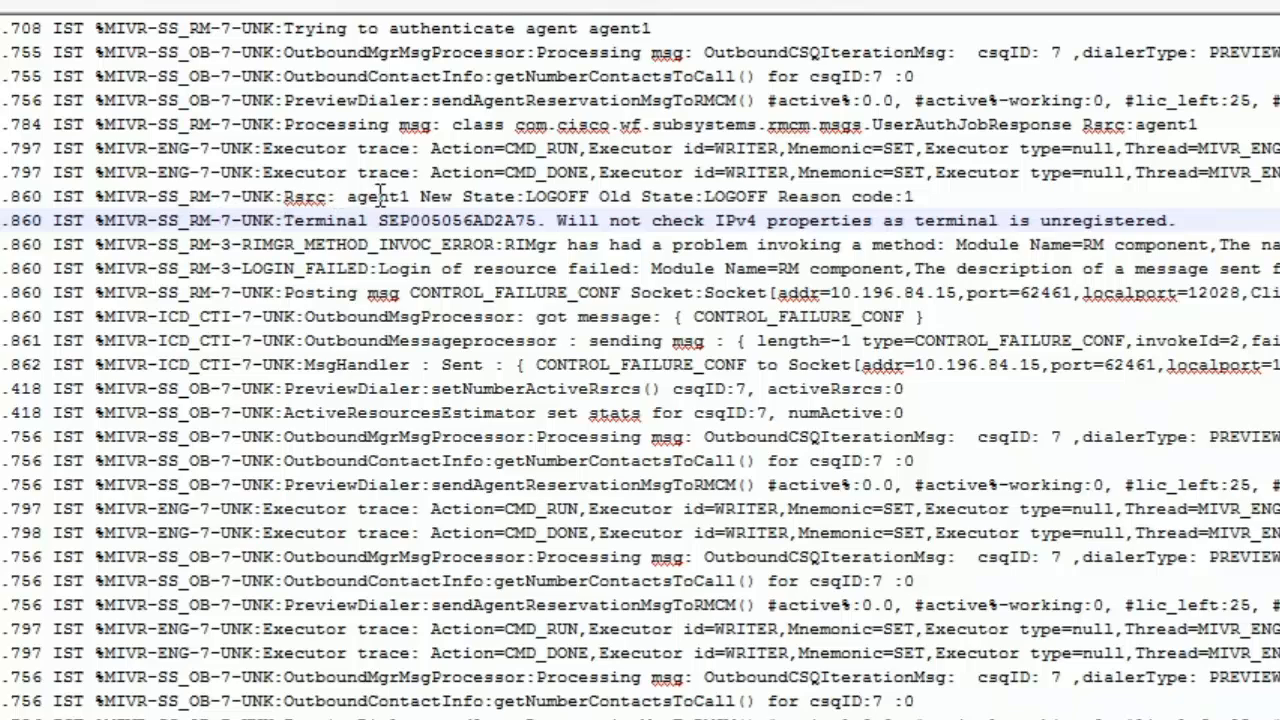
Select the unregistered terminal name SEP005056AD2A75 near the LOGIN_FAILED entry
double_click(364, 196)
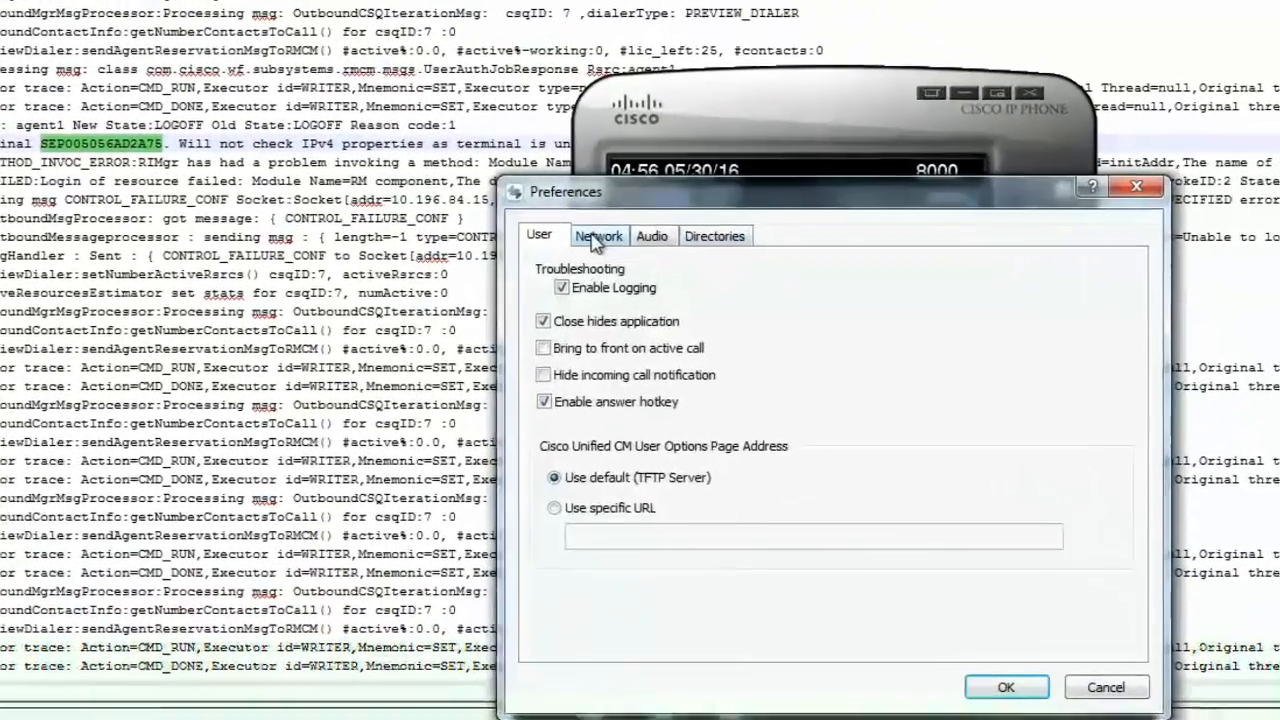
Check the softphone's configured device name SEP28D244D54989 in its Network preferences
left_click(598, 236)
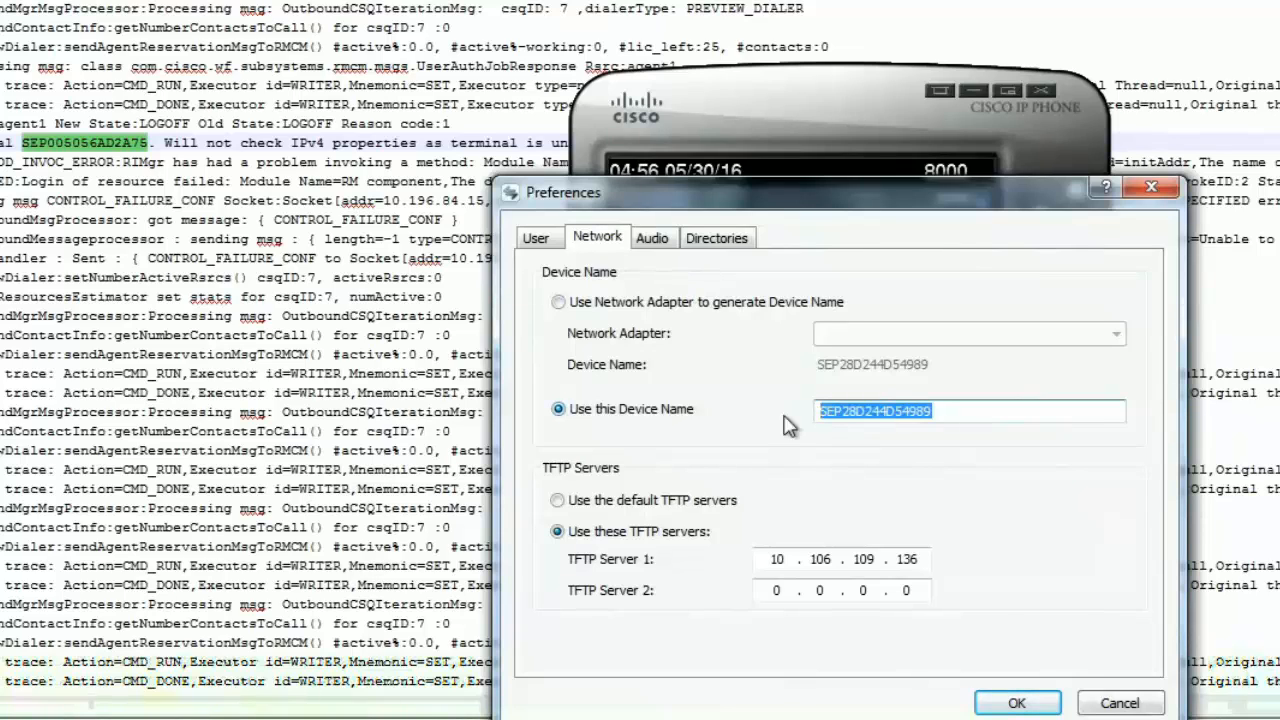
left_click(836, 412)
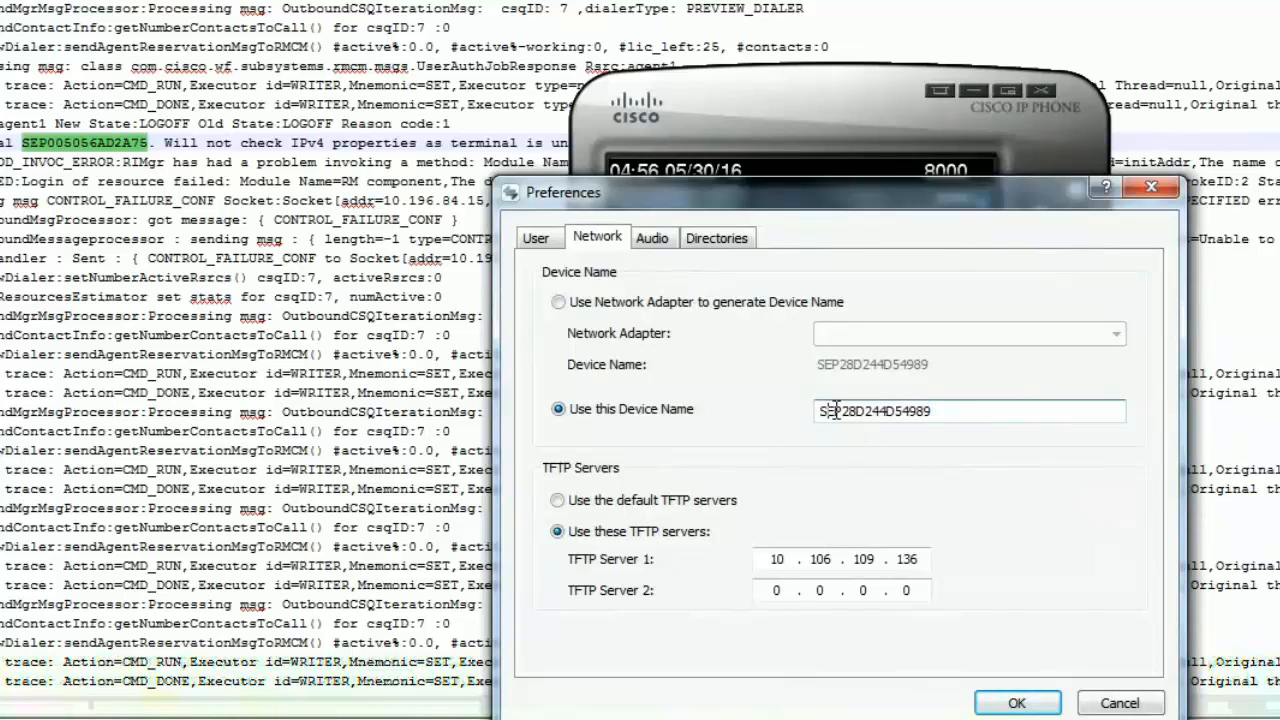
double_click(910, 412)
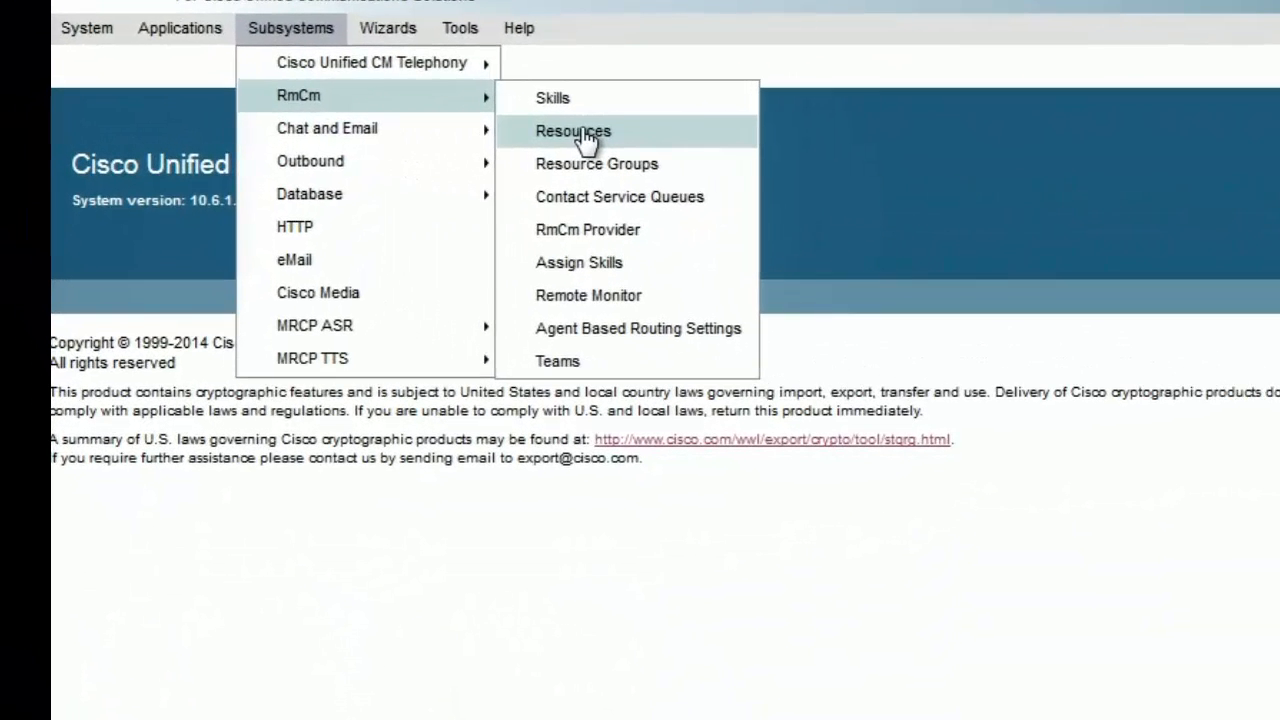
View the RmCm Resources list under Subsystems in CCX Administration
left_click(572, 132)
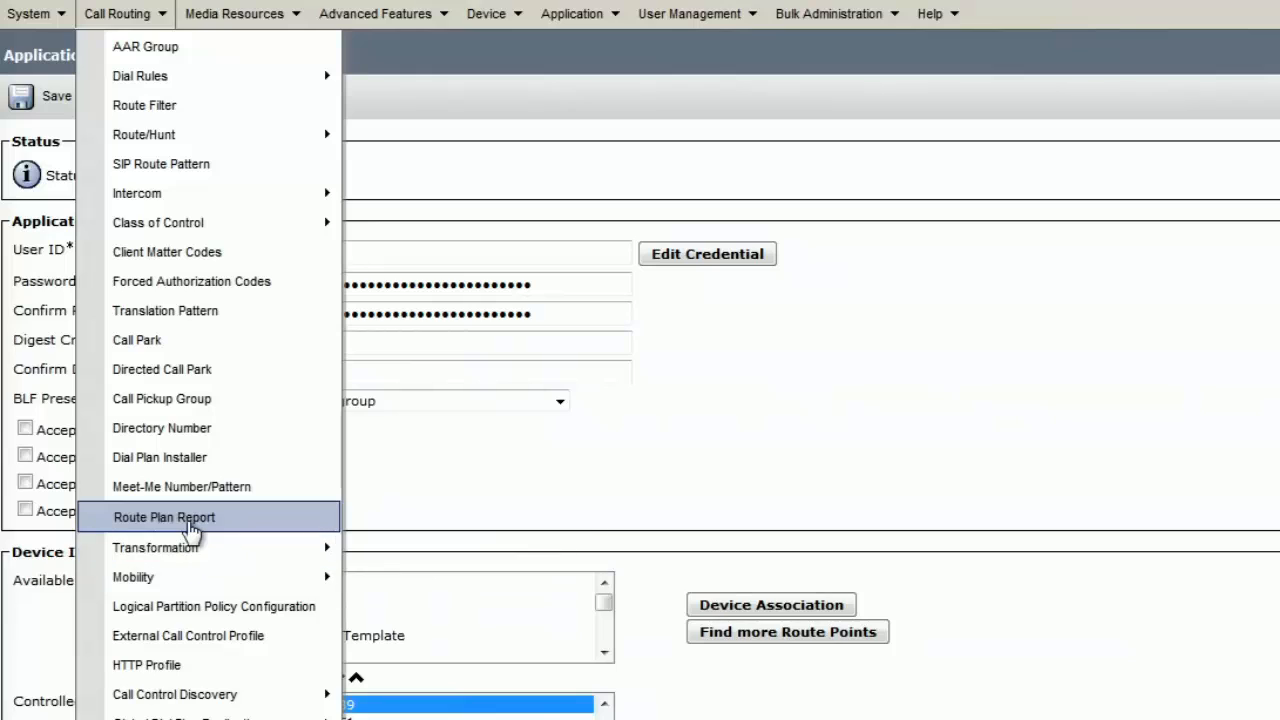
Run a Route Plan Report search for pattern 8000 beginning with 8000
left_click(164, 516)
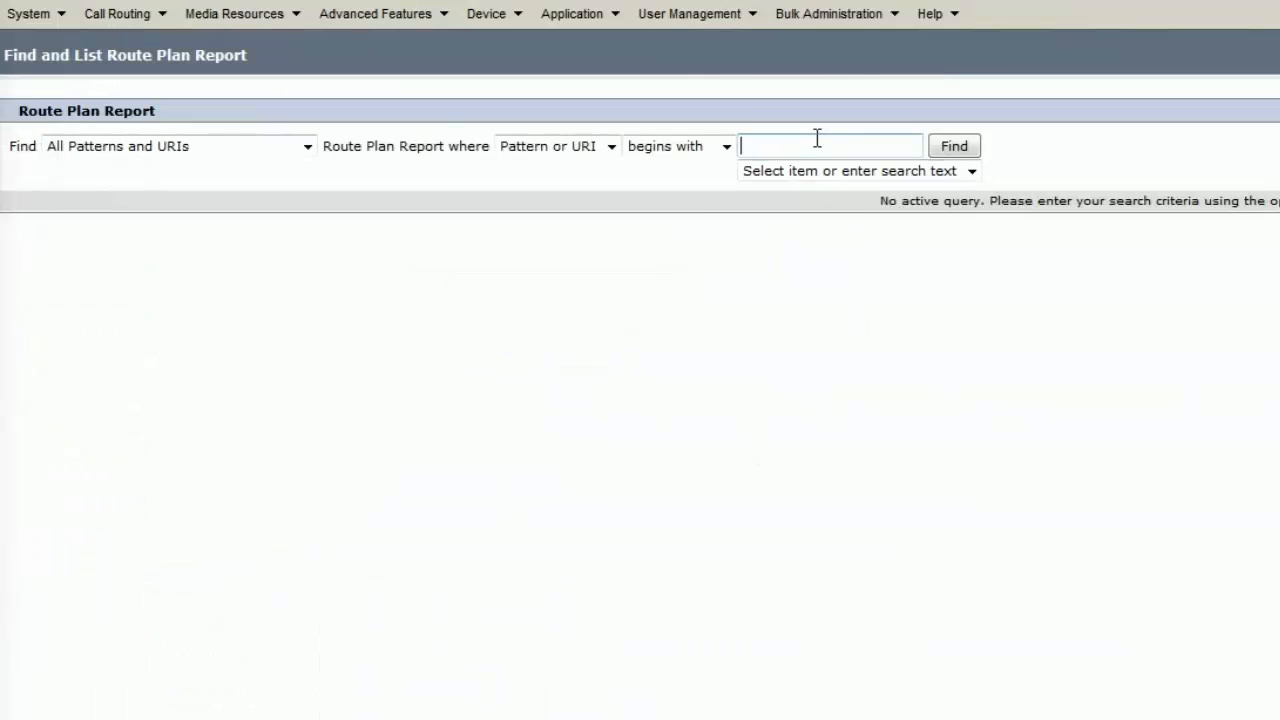
left_click(956, 146)
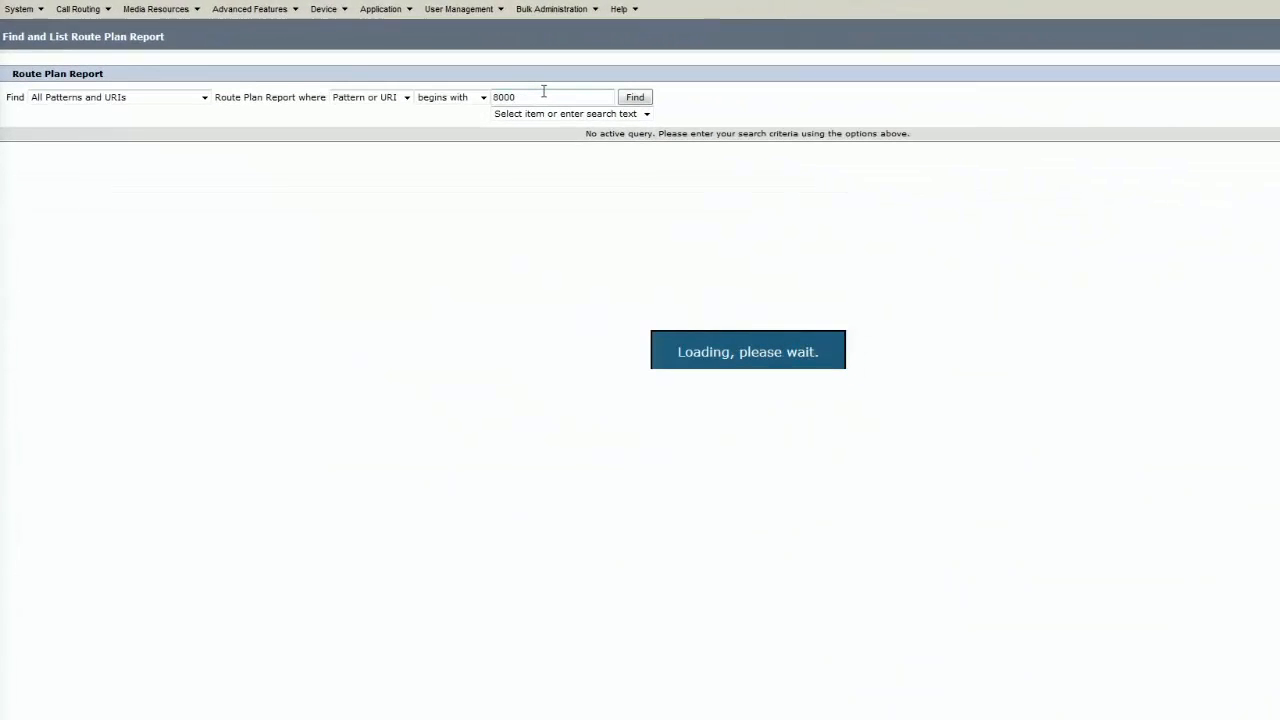
left_click(632, 96)
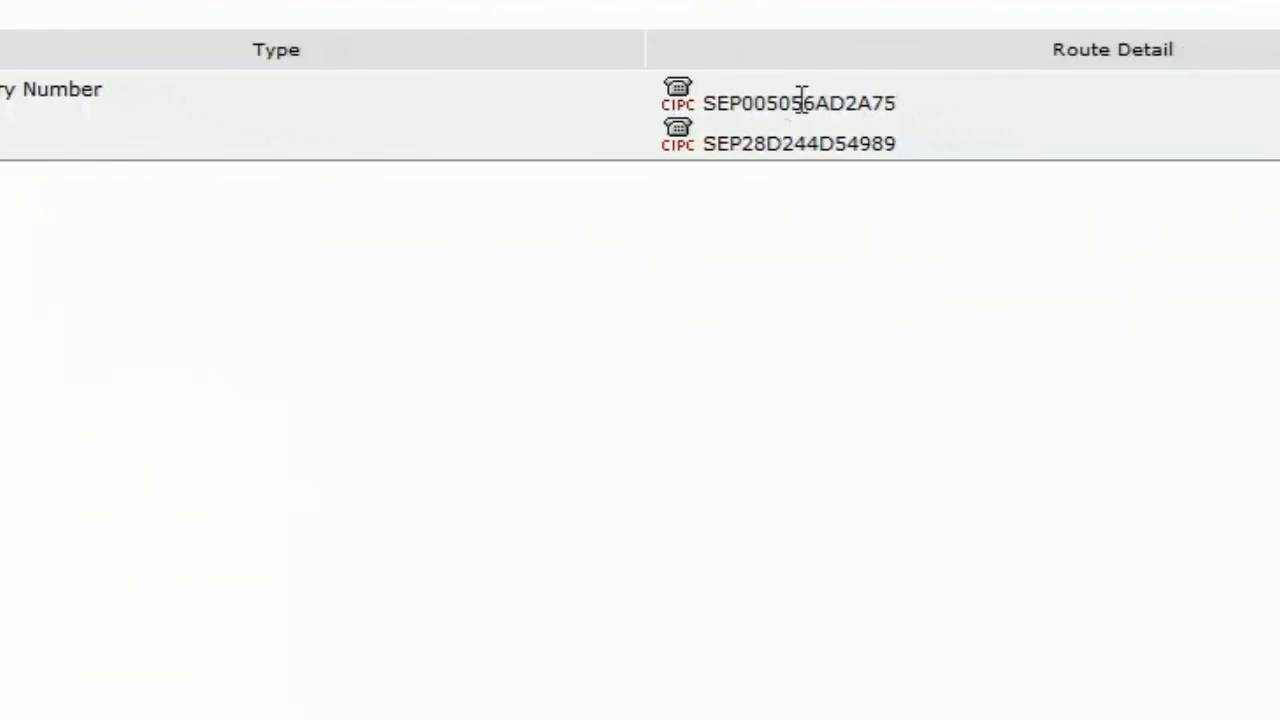
Inspect the route detail showing 8000 on both SEP005056AD2A75 and SEP28D244D54989
double_click(796, 142)
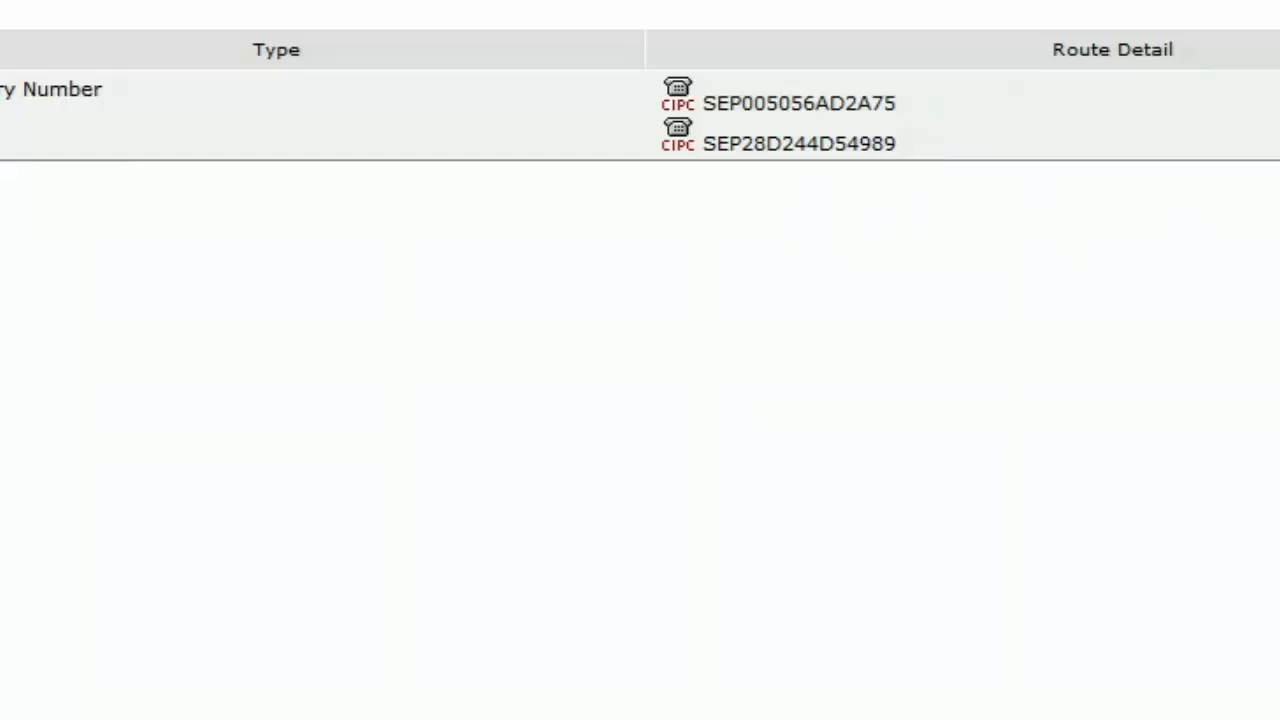
double_click(788, 104)
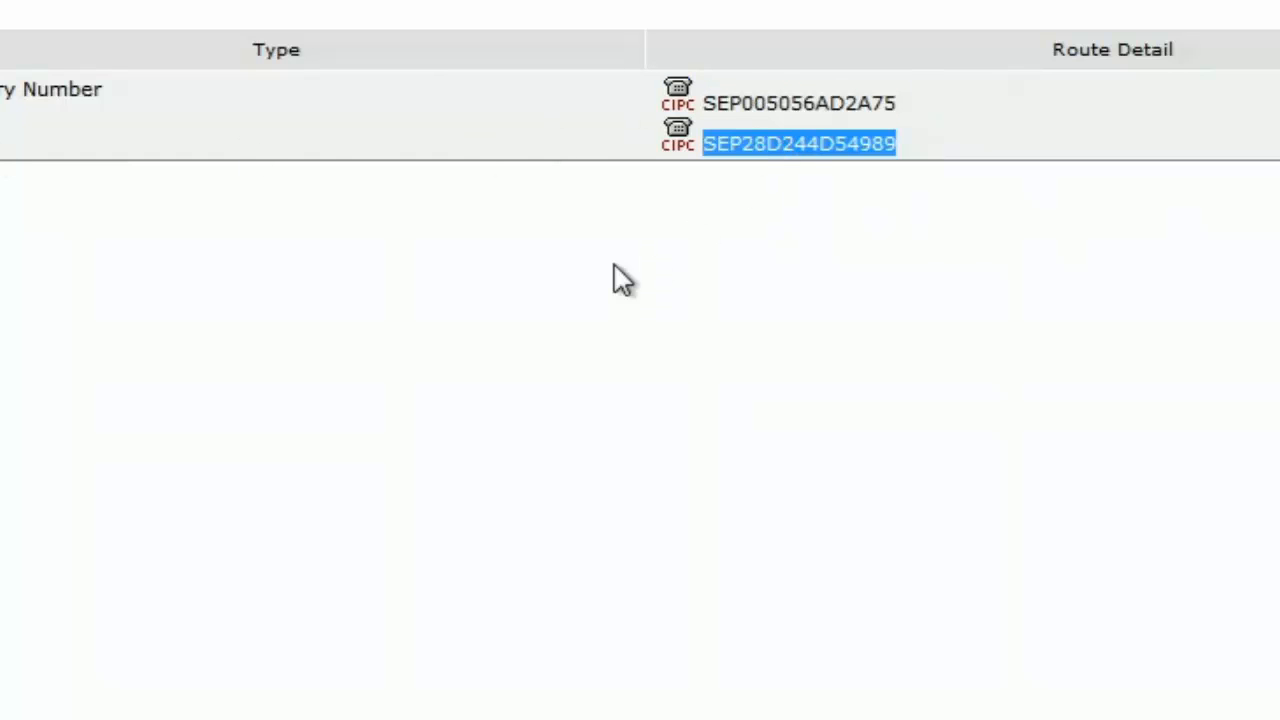
left_click(360, 310)
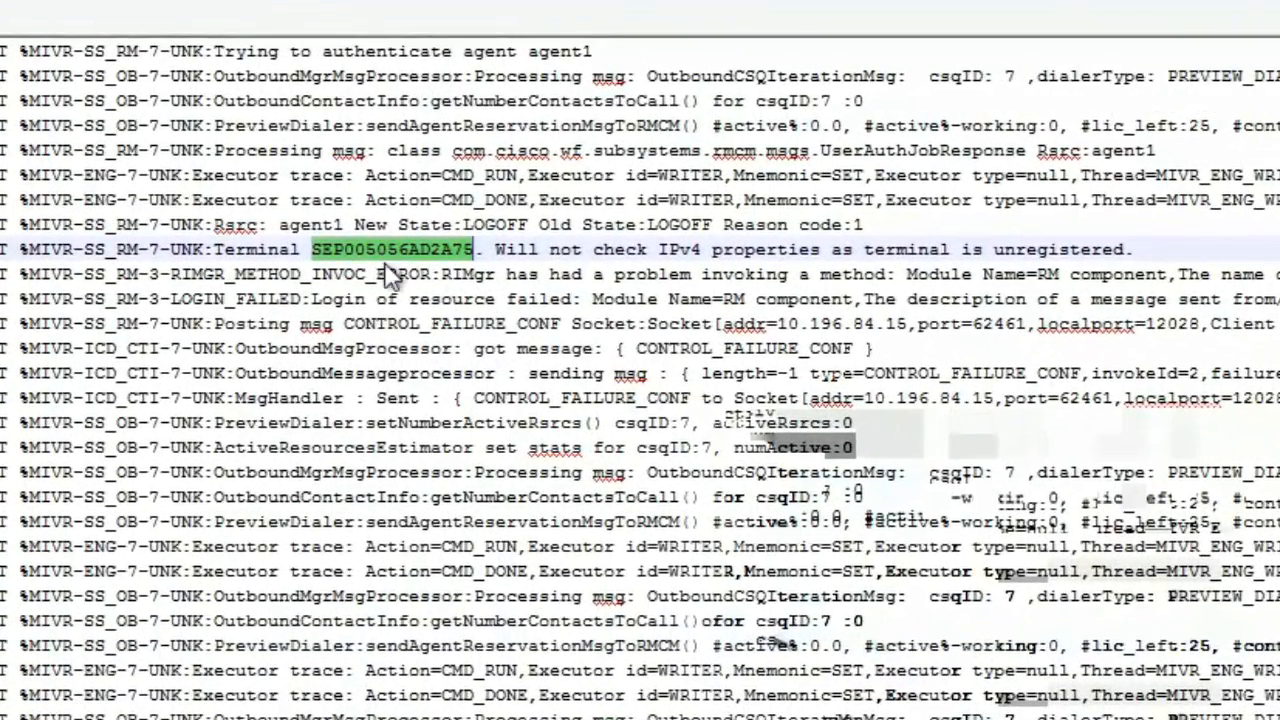
mouse_move(216, 248)
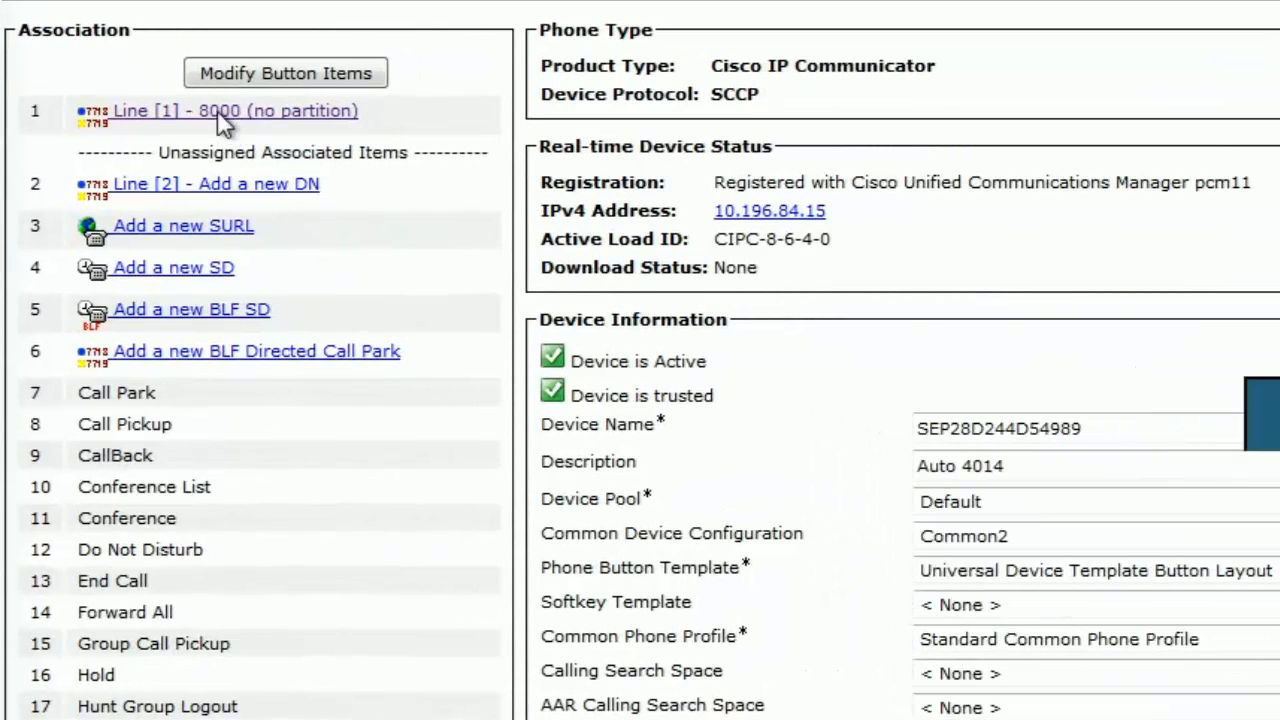
Dissociate SEP005056AD2A75 from line 8000 and save, leaving only SEP28D244D54989
left_click(218, 112)
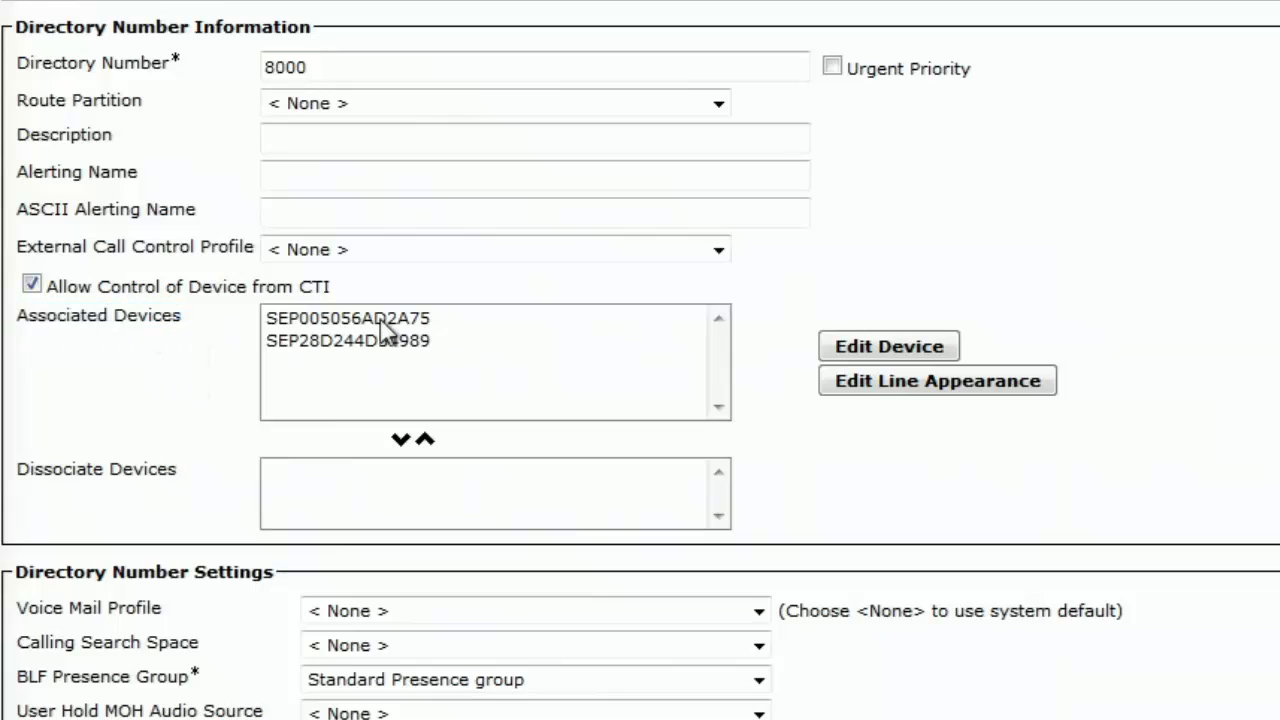
left_click(348, 318)
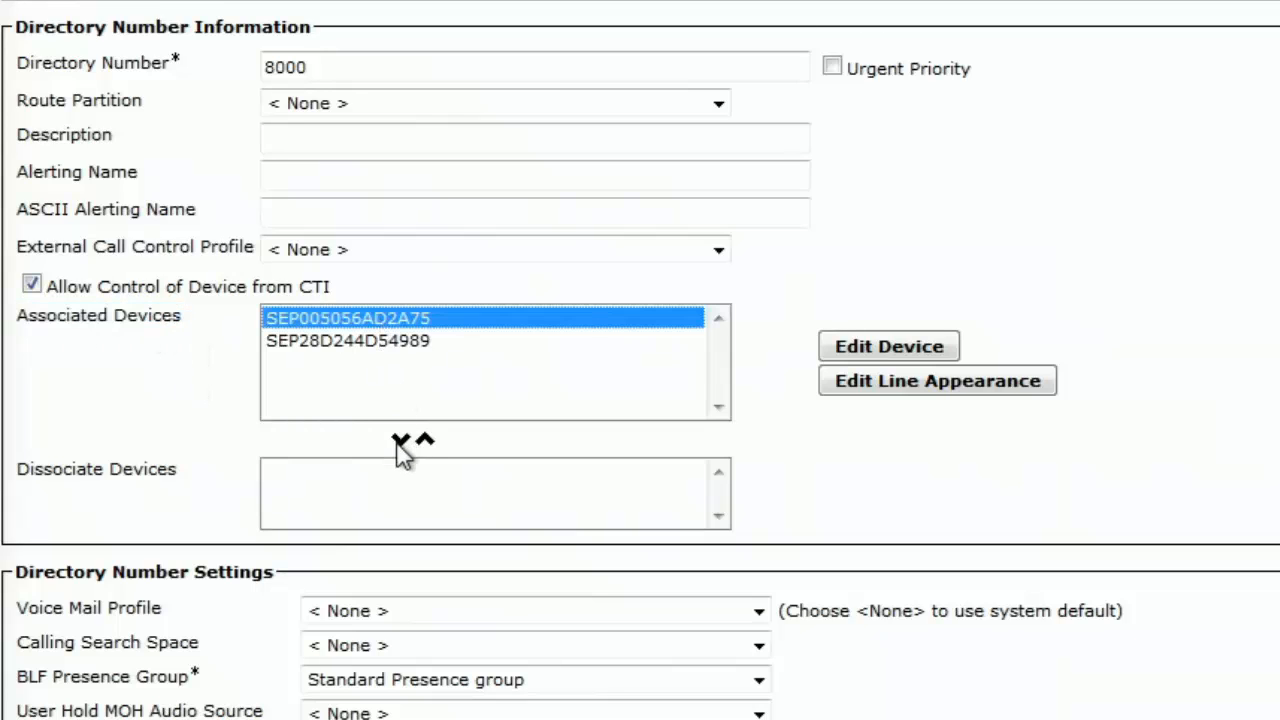
left_click(398, 442)
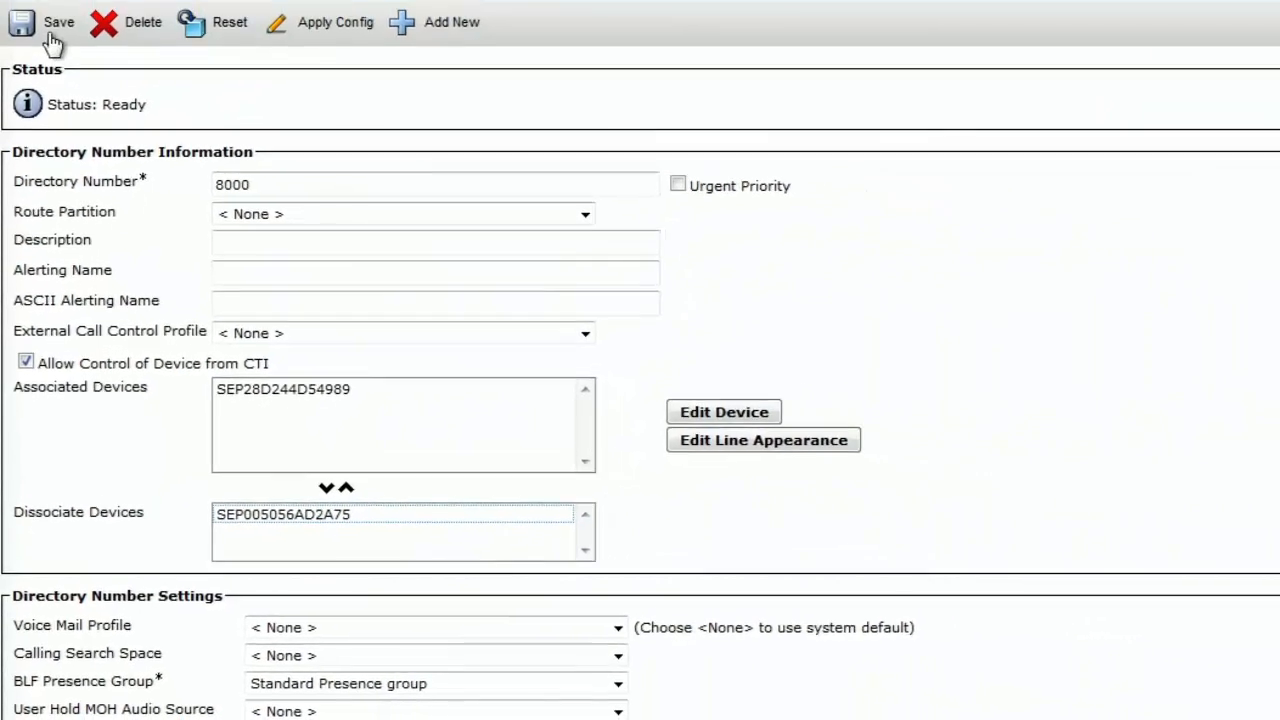
left_click(50, 24)
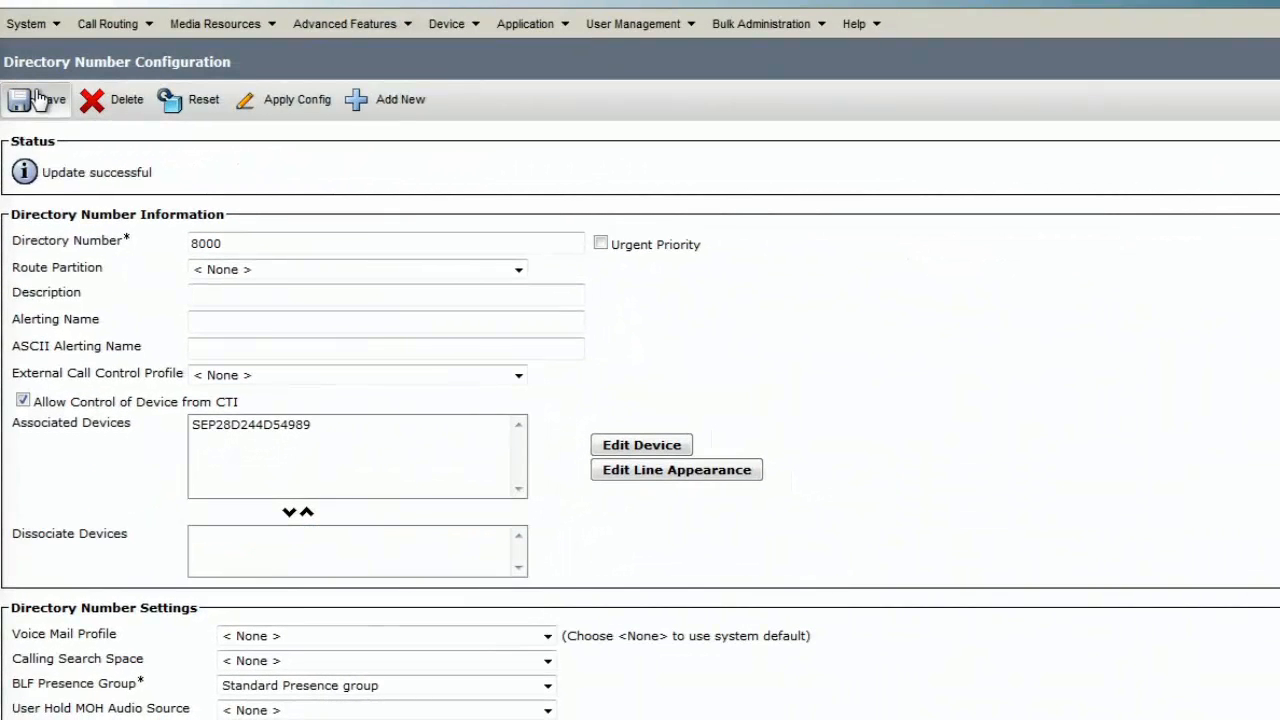
mouse_move(24, 436)
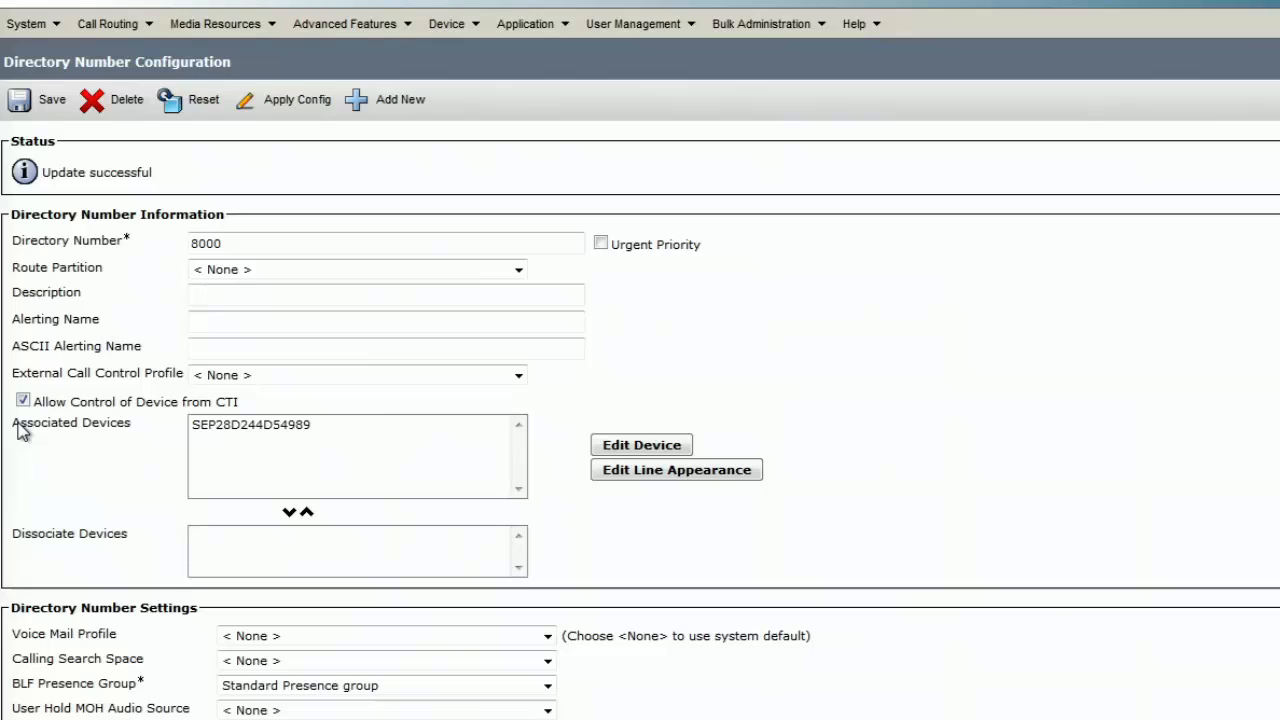
double_click(70, 424)
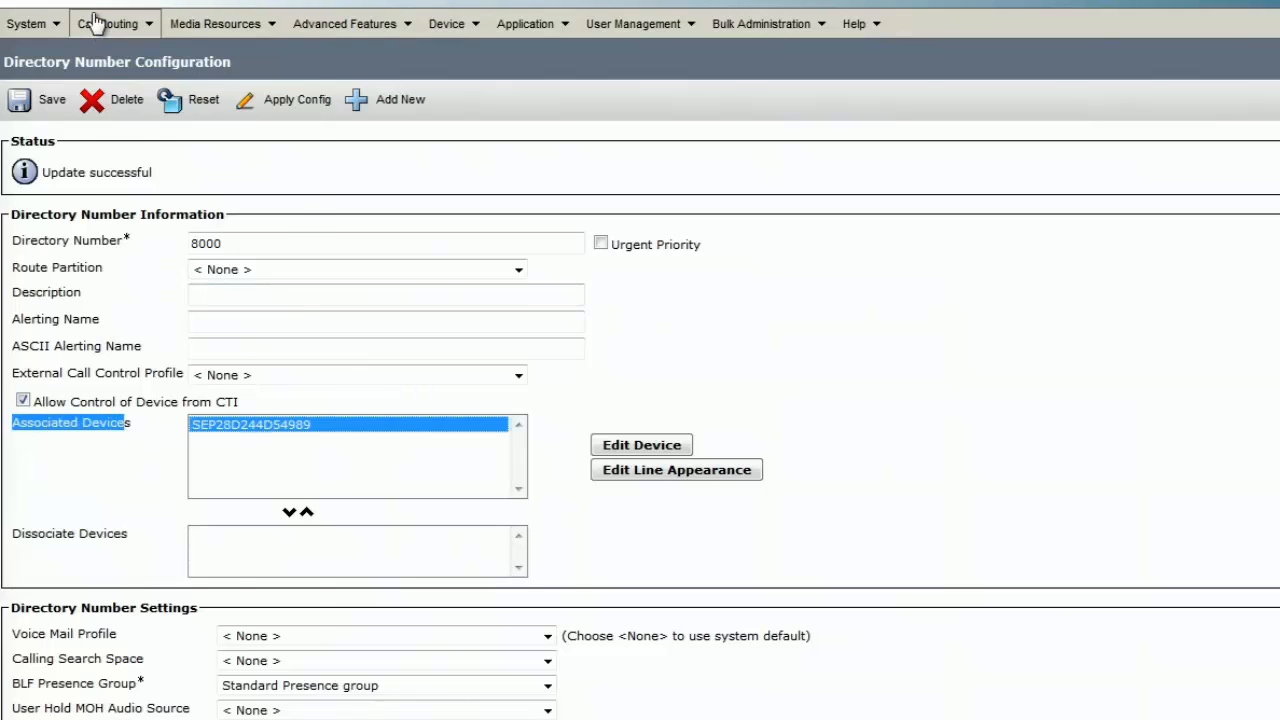
Re-run the Route Plan Report for 8000, now returning only SEP28D244D54989
left_click(112, 454)
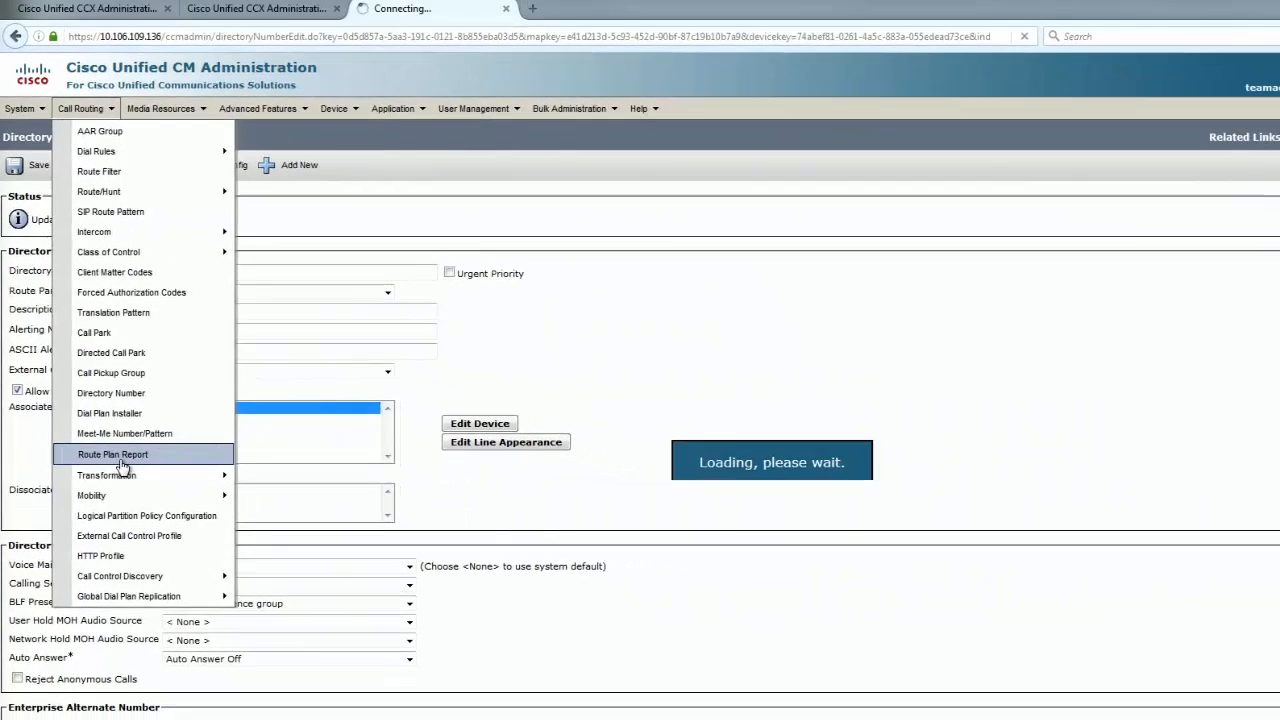
left_click(108, 452)
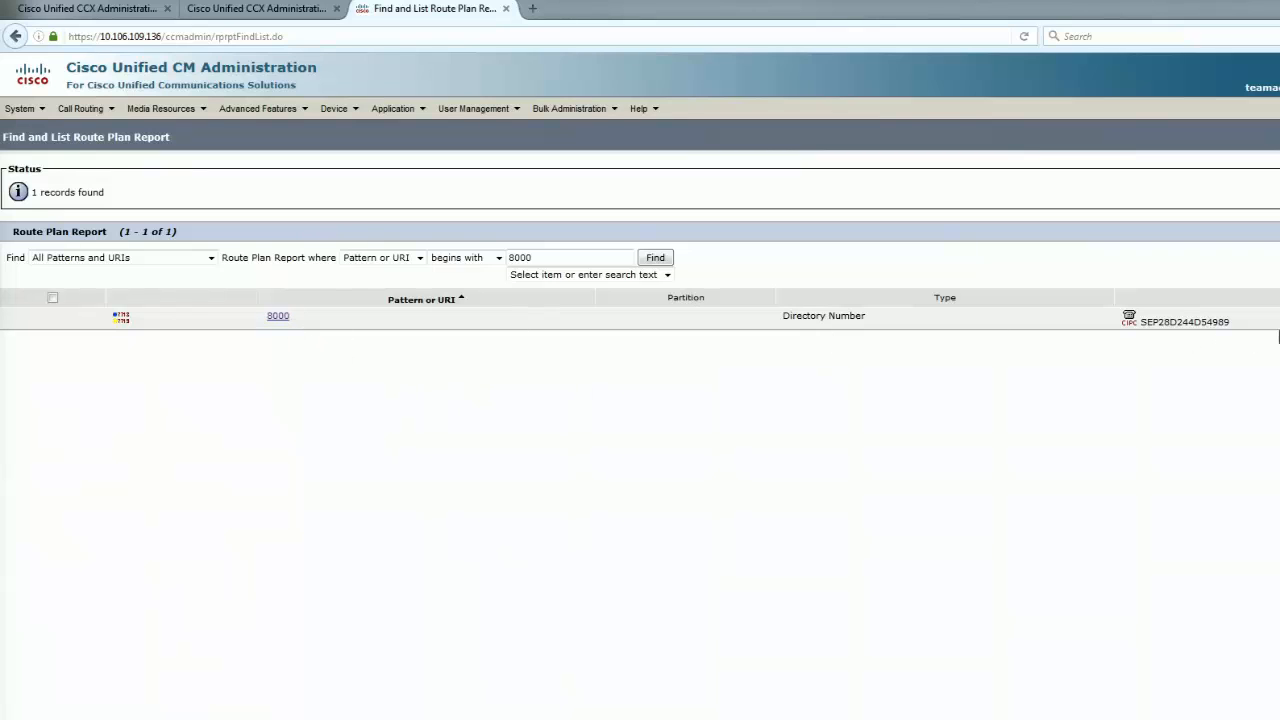
mouse_move(1052, 408)
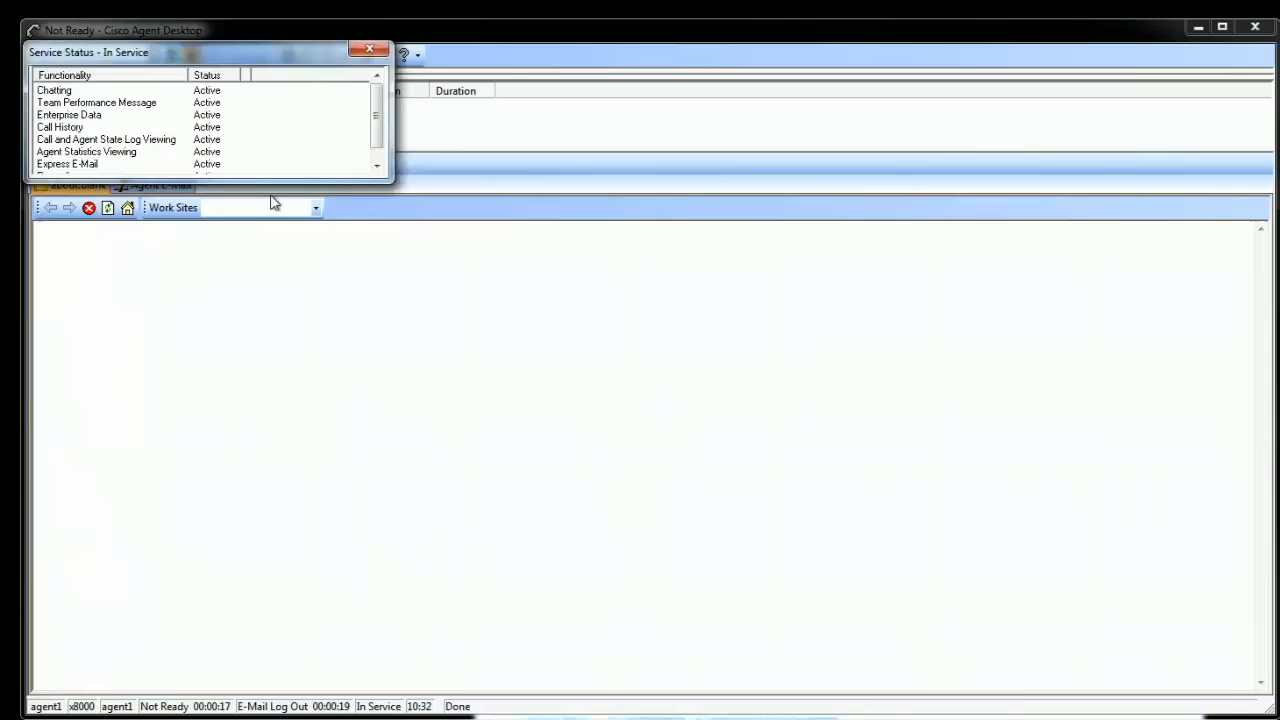
Dismiss the Service Status window and set agent1 to Ready, In Service
scroll("down", 3)
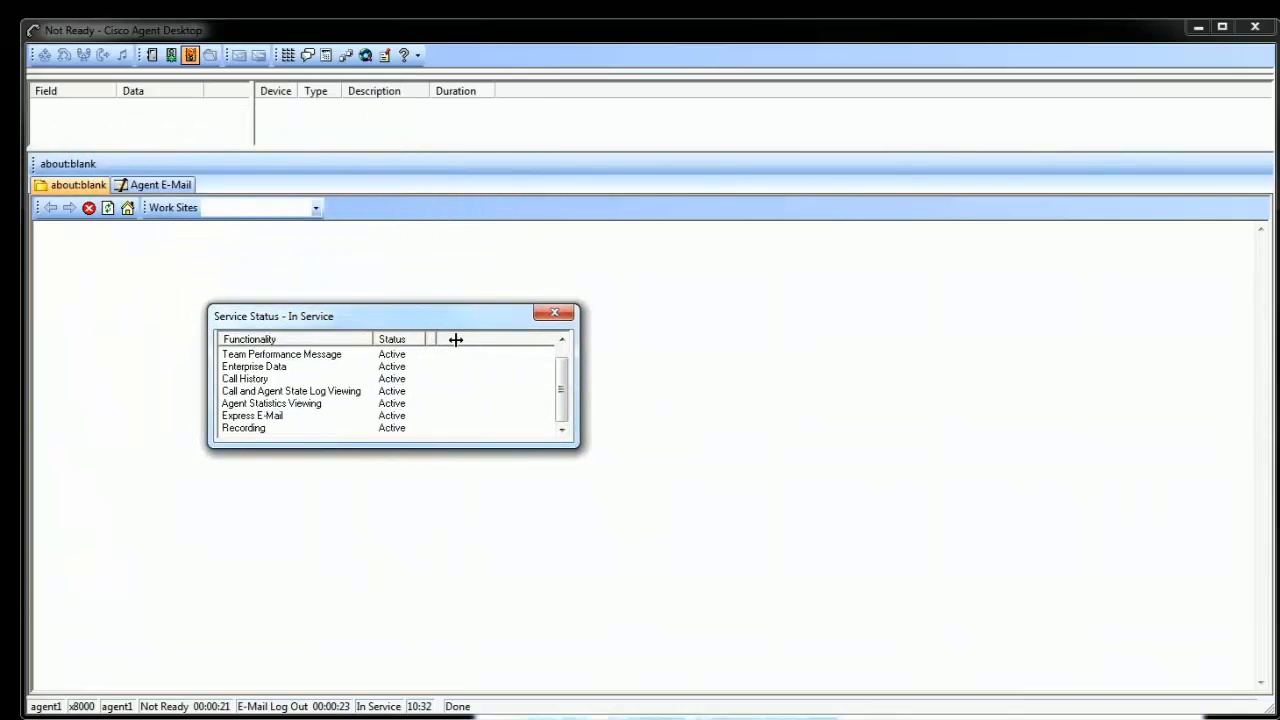
left_click(554, 312)
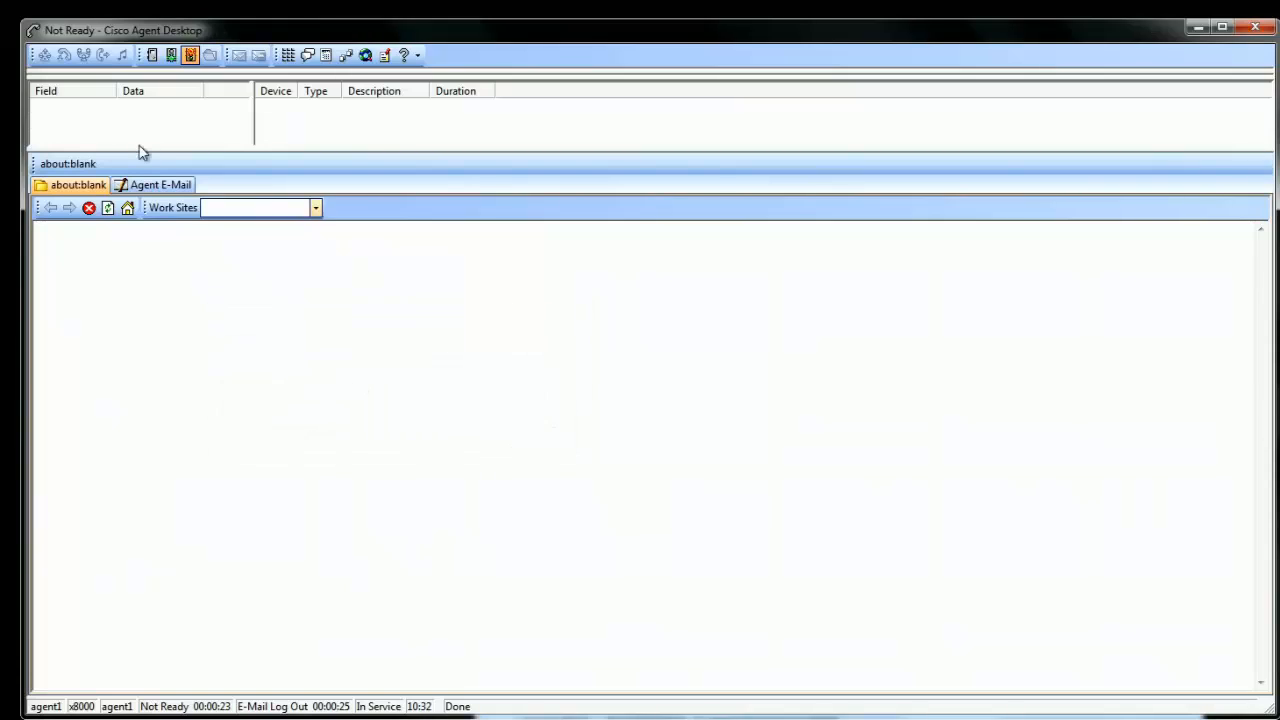
left_click(168, 56)
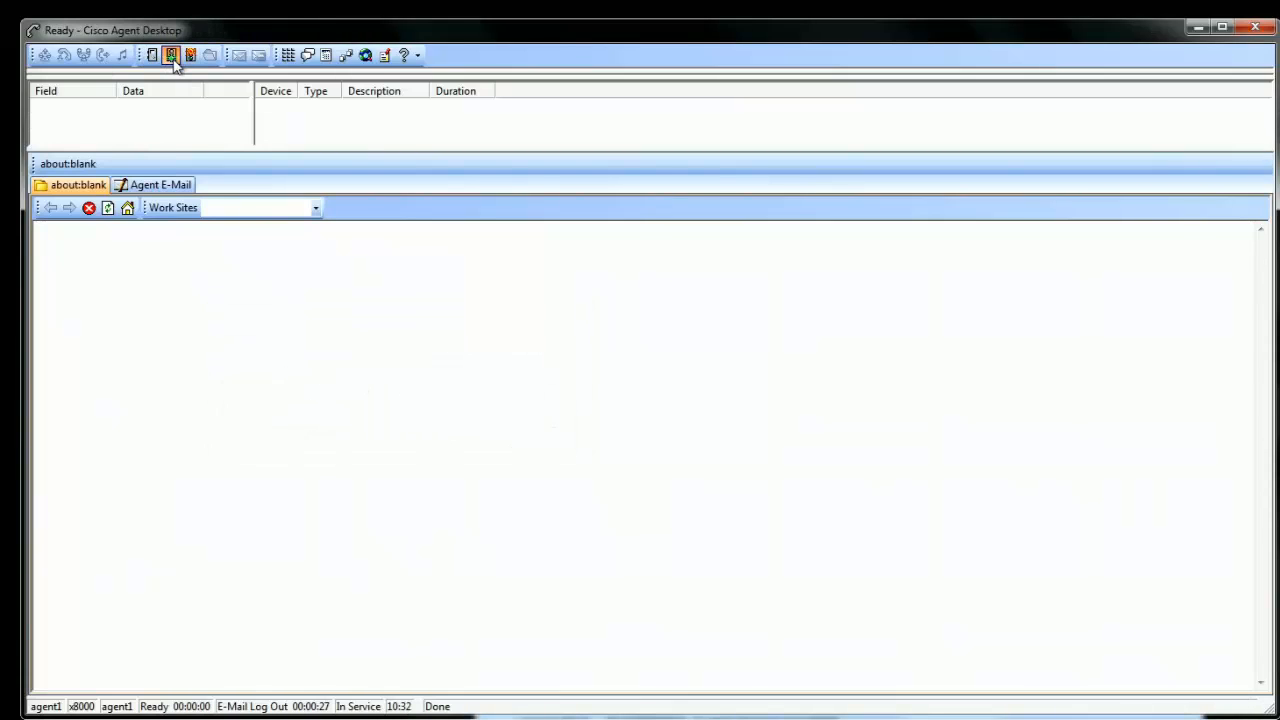
left_click(190, 56)
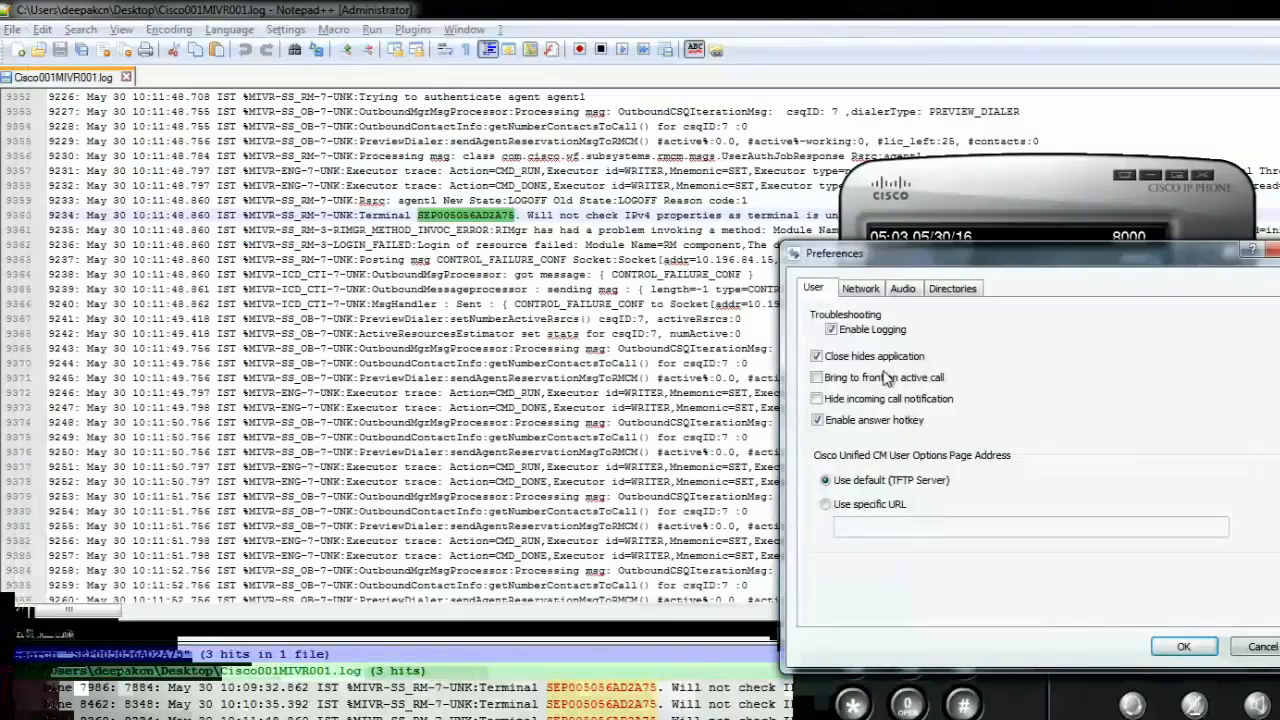
Show the softphone's Network preferences with device name SEP28D244D54989 and TFTP 10.106.109.136
left_click(860, 288)
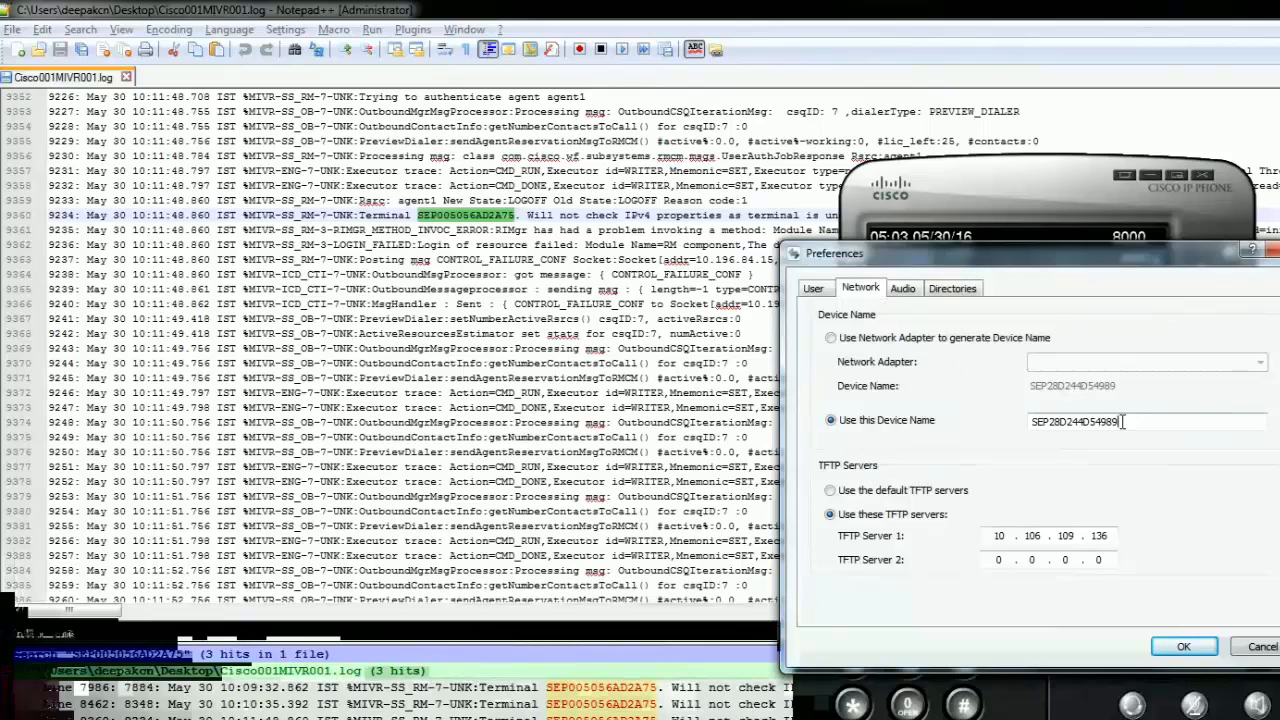